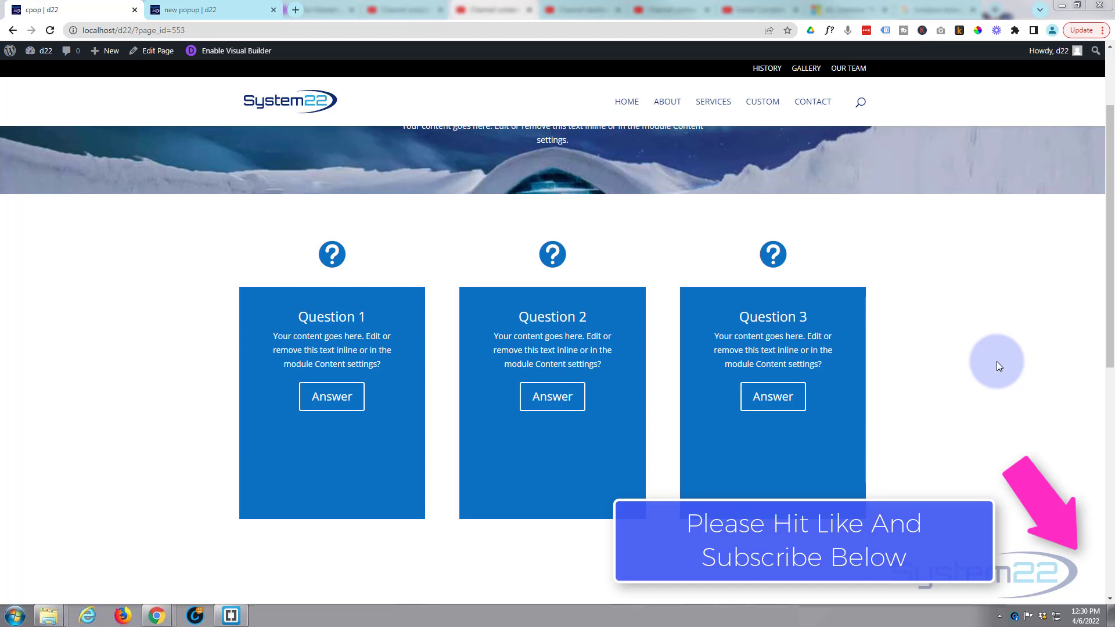
{"action": "mouse_move", "coordinate": [1000, 366]}
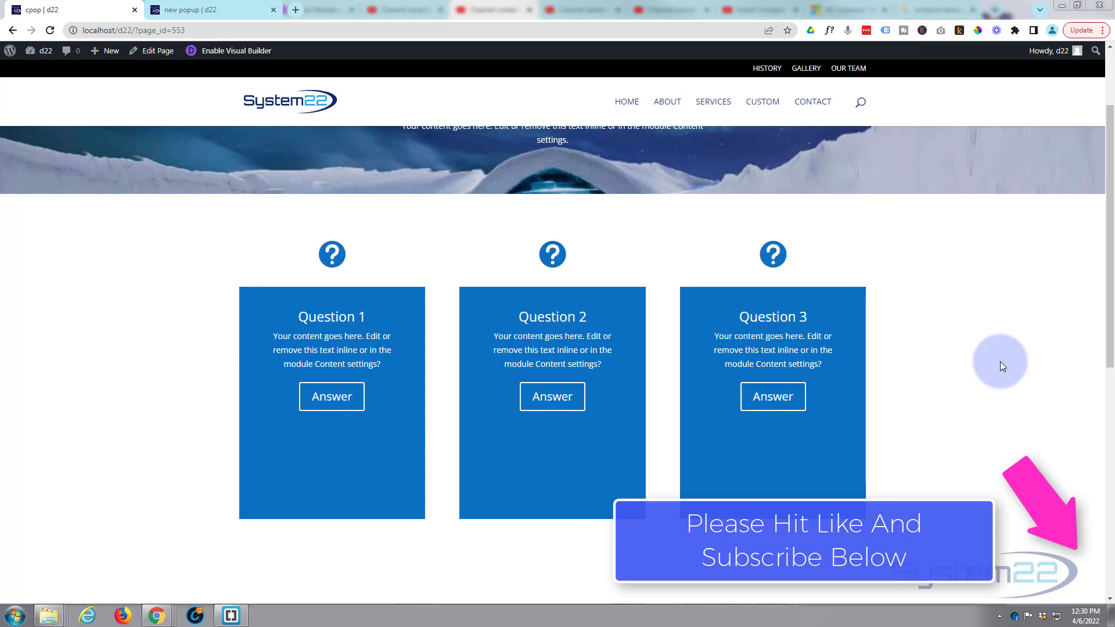
{"action": "mouse_move", "coordinate": [905, 393]}
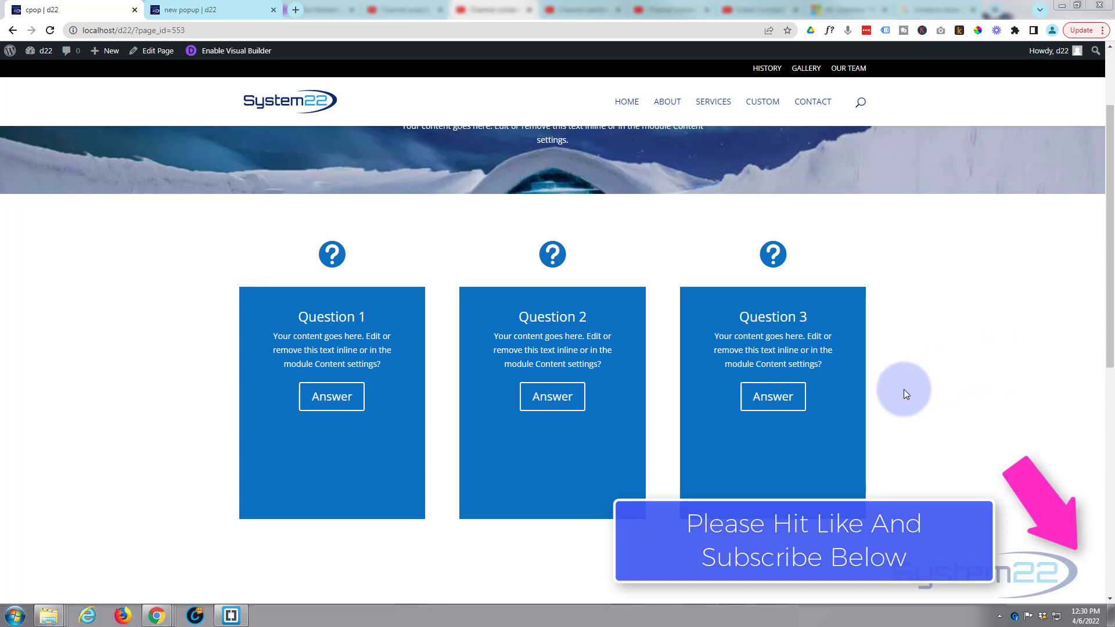
Review the existing Question cards and enable the Visual Builder on the page
{"action": "left_click", "coordinate": [773, 396]}
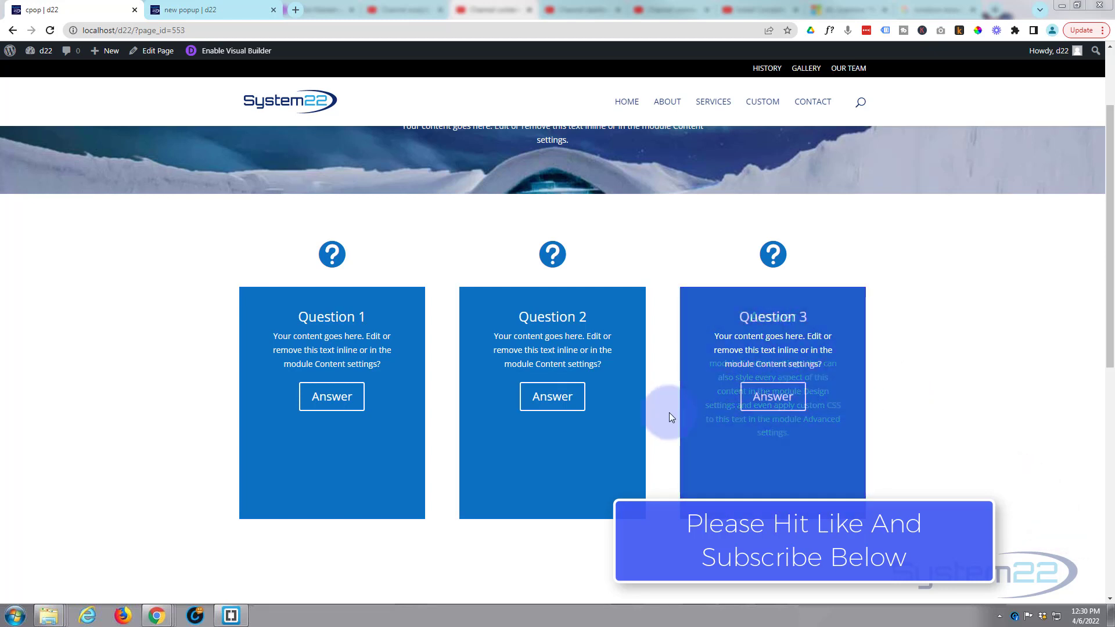
{"action": "left_click", "coordinate": [552, 397]}
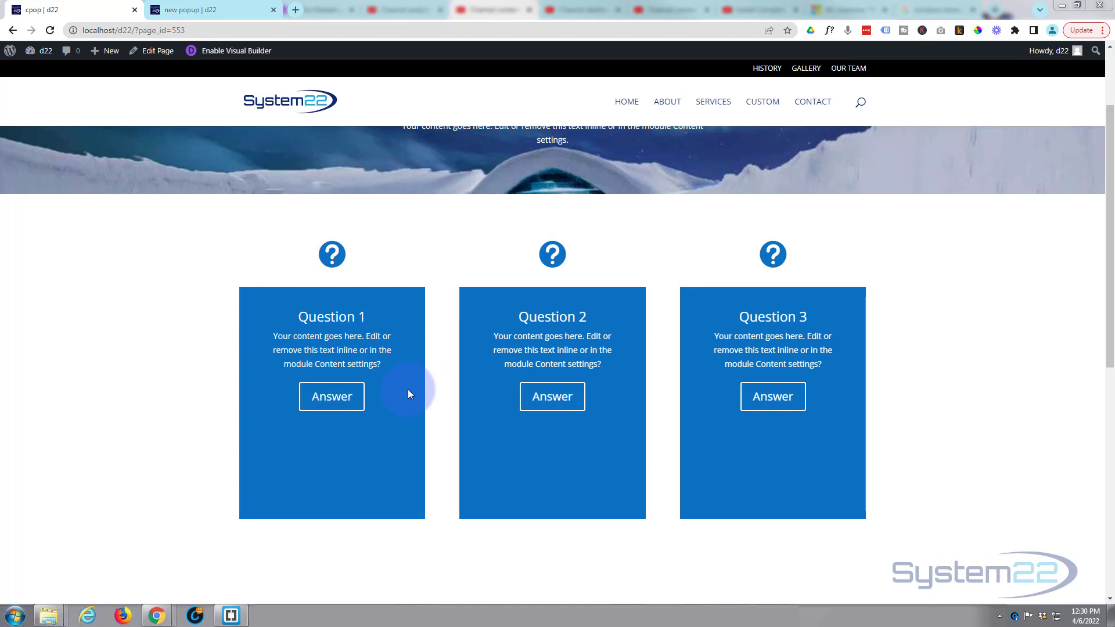
{"action": "left_click", "coordinate": [331, 396]}
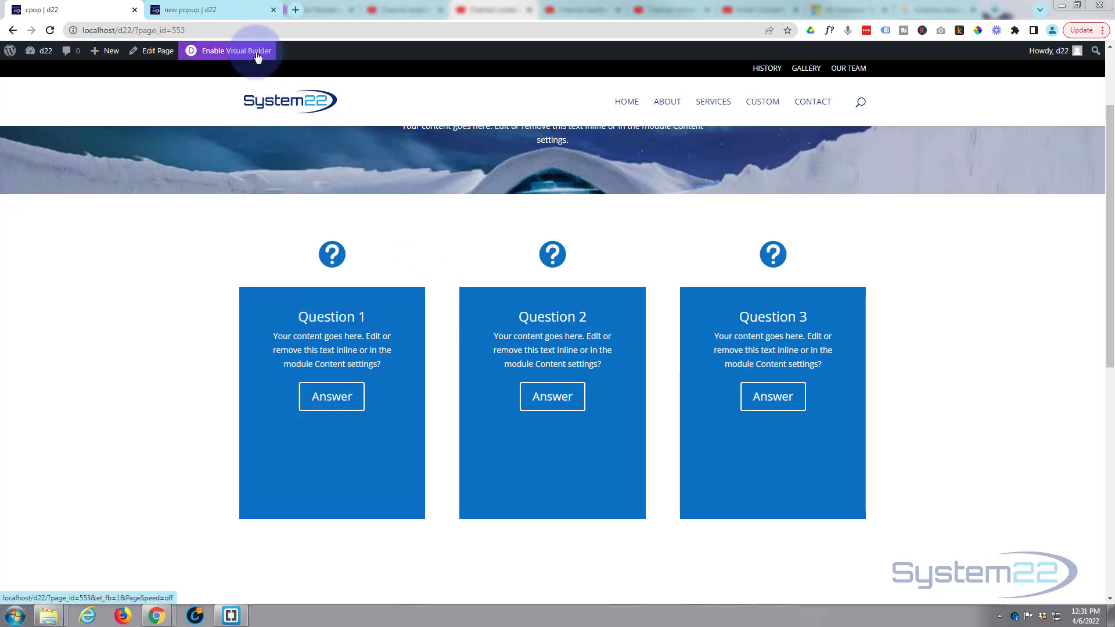
{"action": "left_click", "coordinate": [233, 50]}
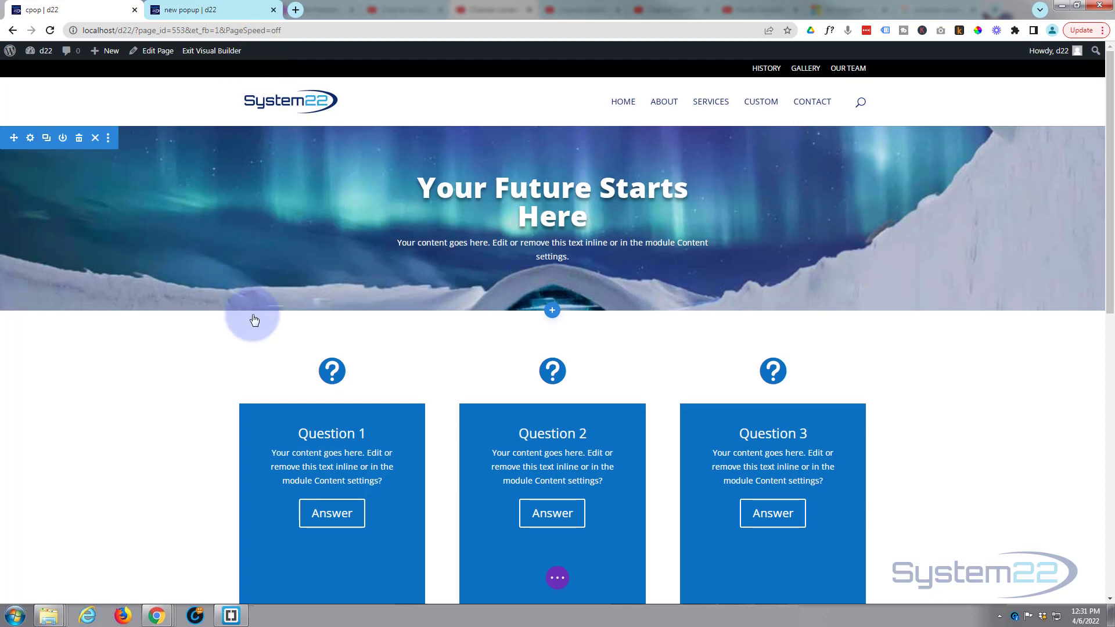
Add a new three-equal-column row beneath the Question cards
{"action": "scroll", "scroll_direction": "down", "scroll_amount": 3}
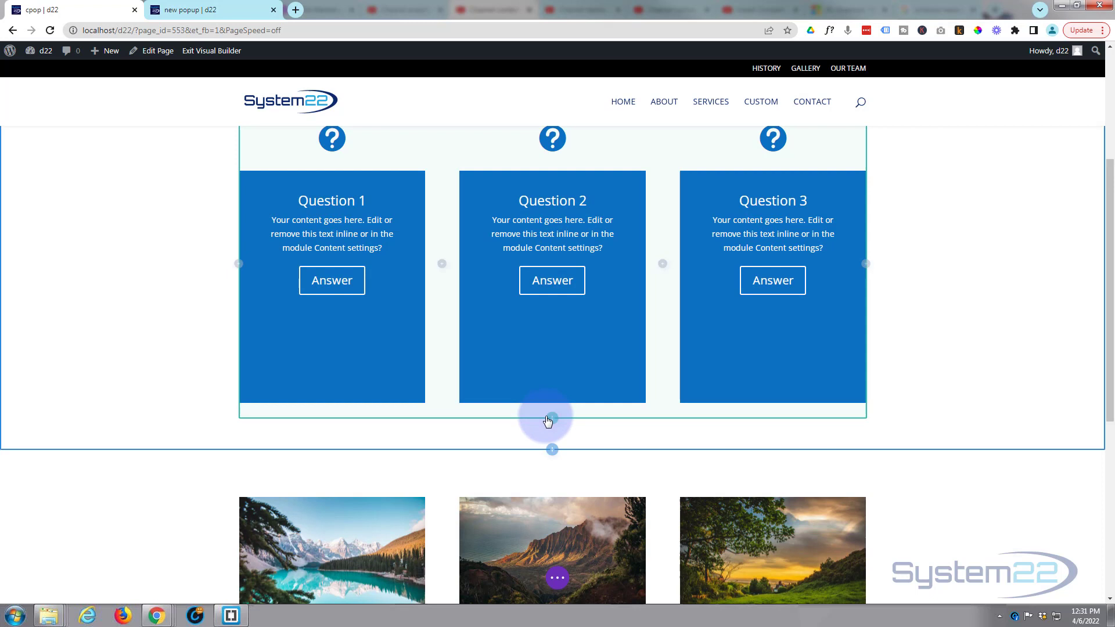
{"action": "left_click", "coordinate": [551, 417]}
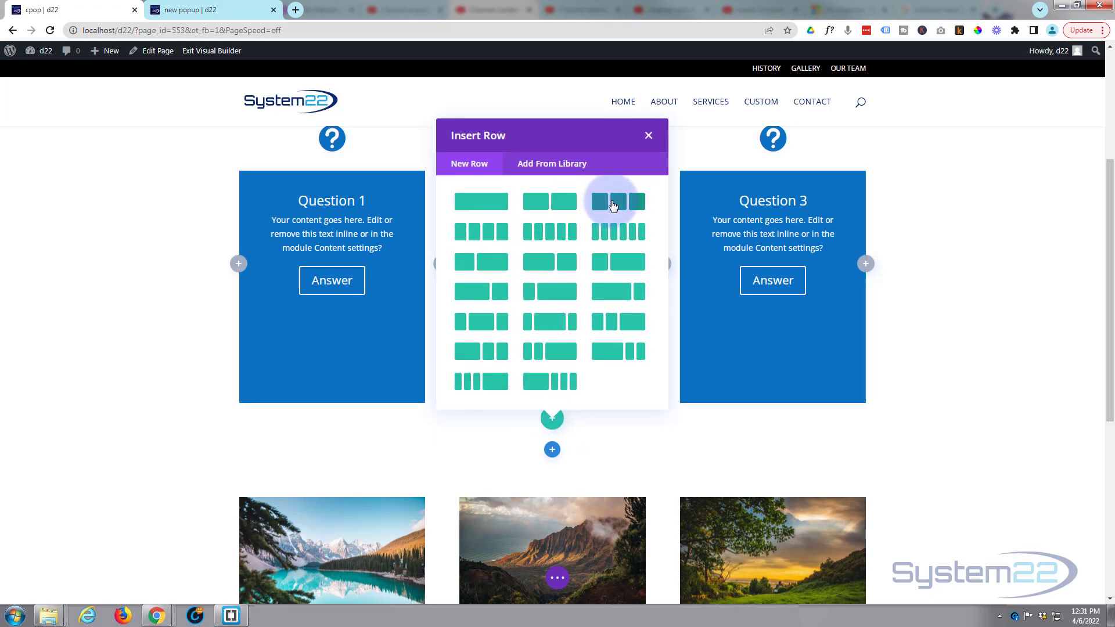
{"action": "left_click", "coordinate": [617, 201]}
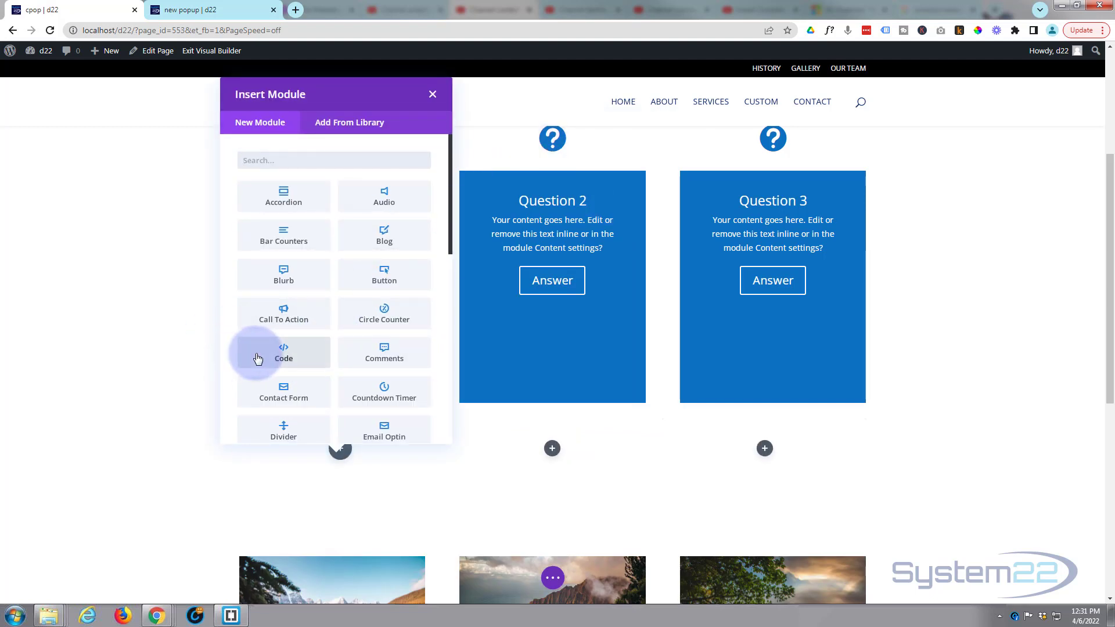
Add an Icon module with the circled question-mark icon, colour #0c71c3 and size 50px, and save
{"action": "scroll", "scroll_direction": "down", "scroll_amount": 3}
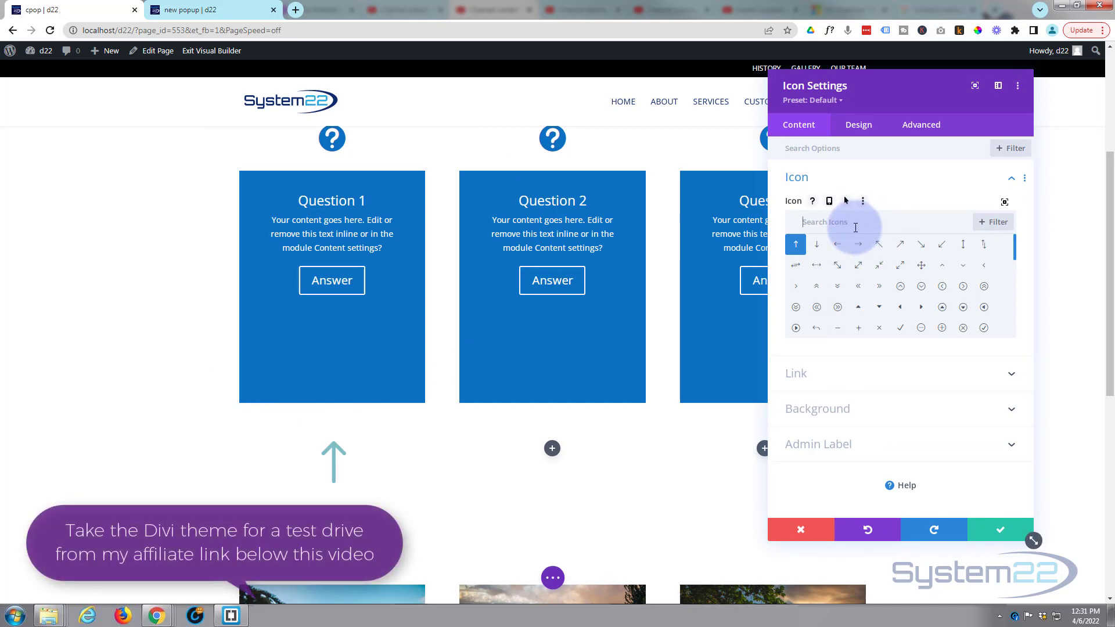
{"action": "type", "text": "question"}
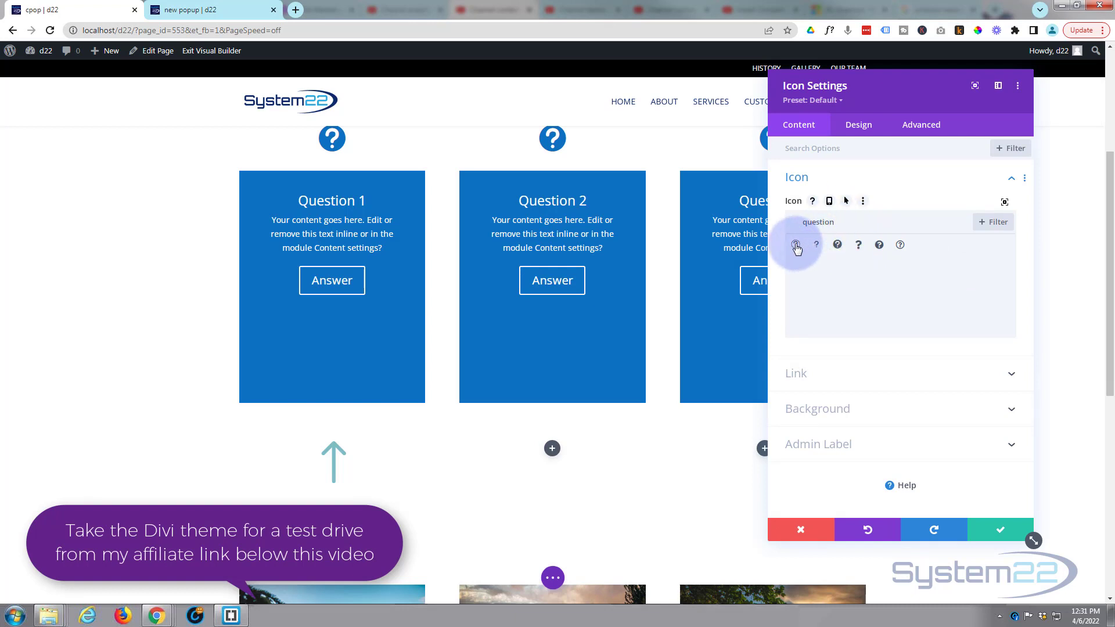
{"action": "left_click", "coordinate": [838, 246]}
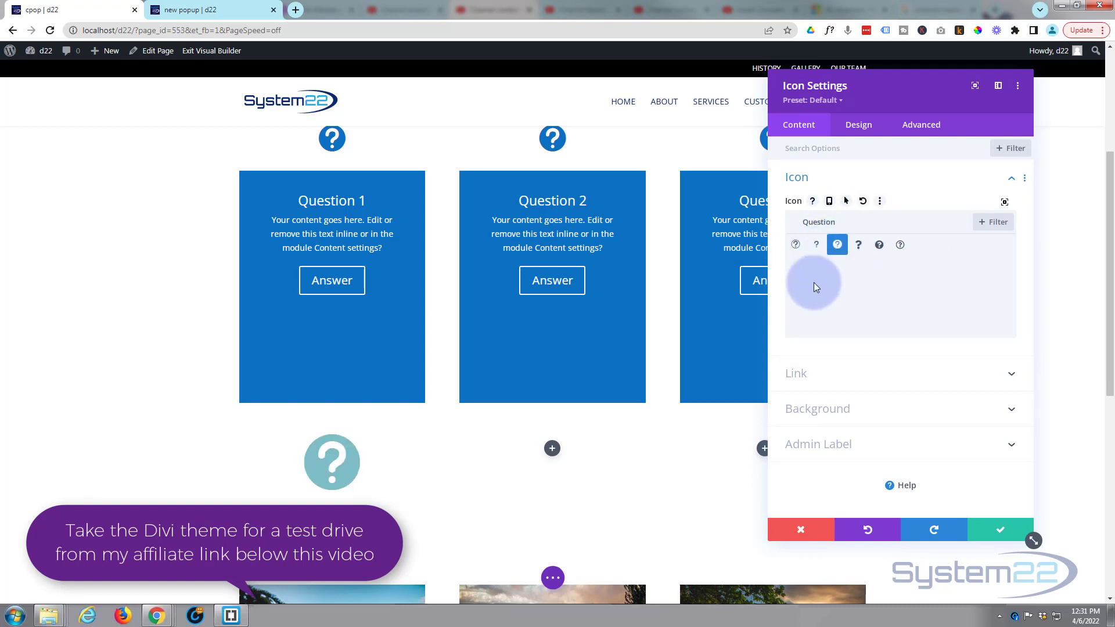
{"action": "left_click", "coordinate": [858, 125]}
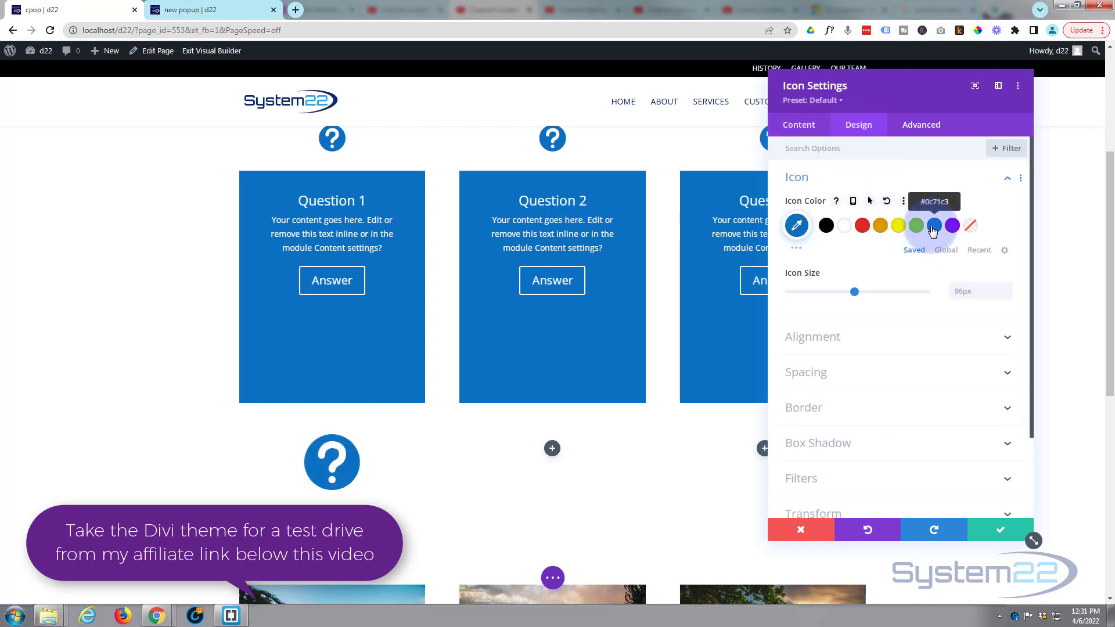
{"action": "left_click_drag", "start_coordinate": [856, 292], "coordinate": [841, 292]}
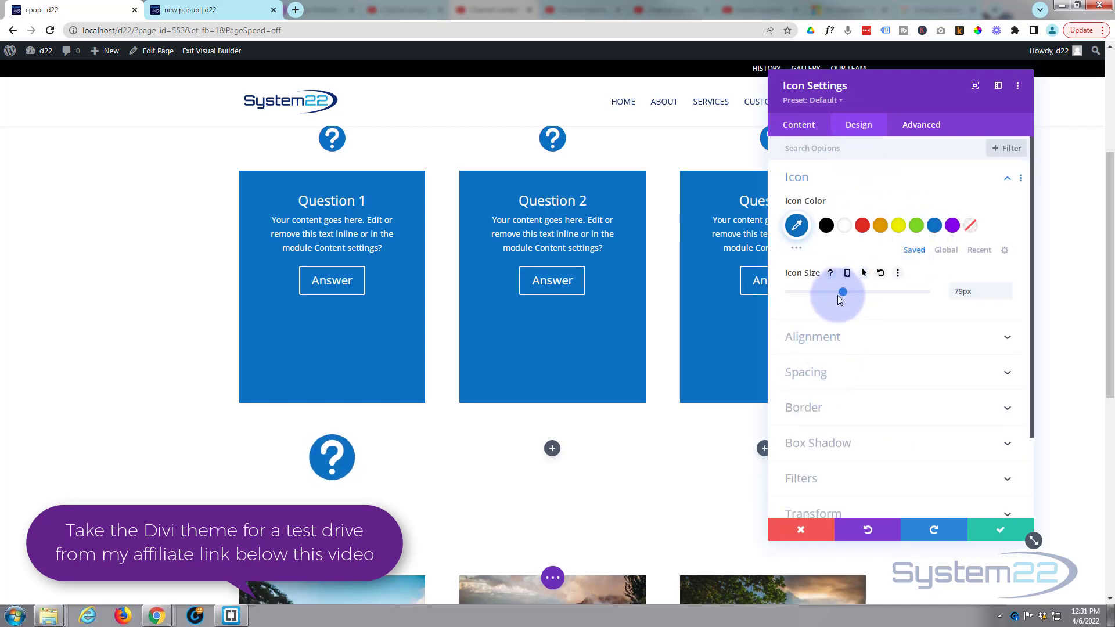
{"action": "left_click_drag", "start_coordinate": [843, 292], "coordinate": [821, 292]}
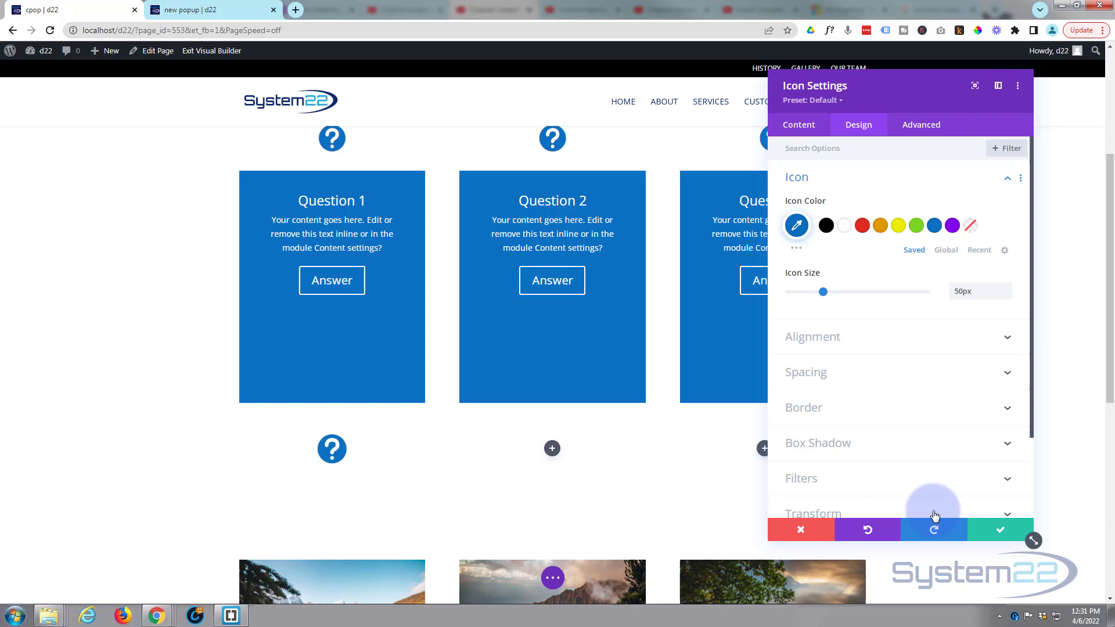
{"action": "left_click", "coordinate": [999, 530]}
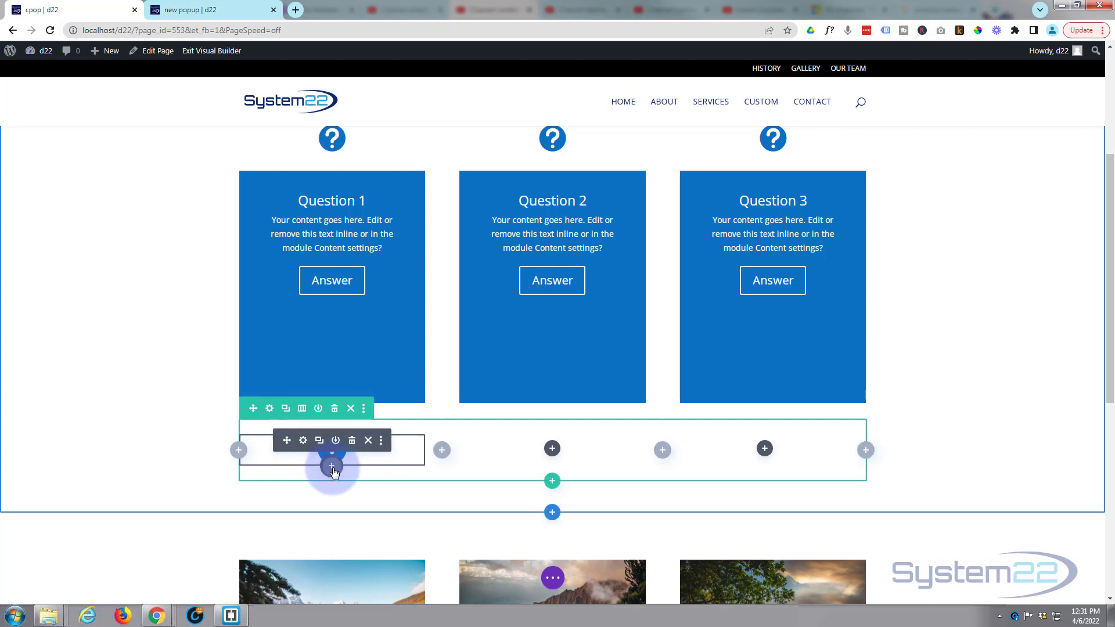
Insert a Call To Action module under the icon and title it 'Question 4'
{"action": "left_click", "coordinate": [331, 466]}
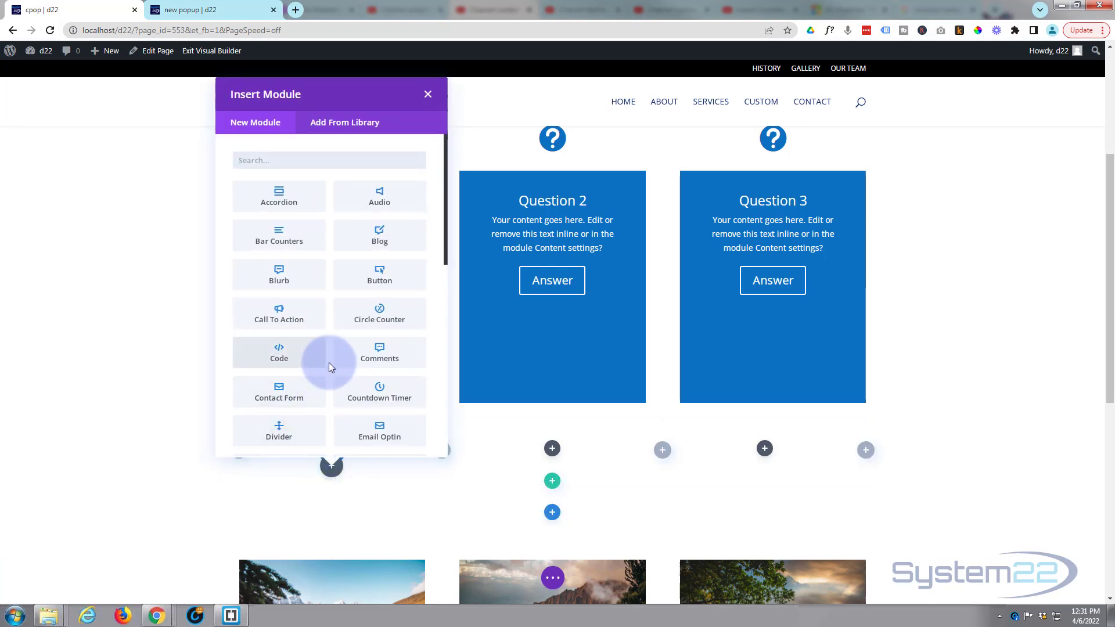
{"action": "mouse_move", "coordinate": [279, 352]}
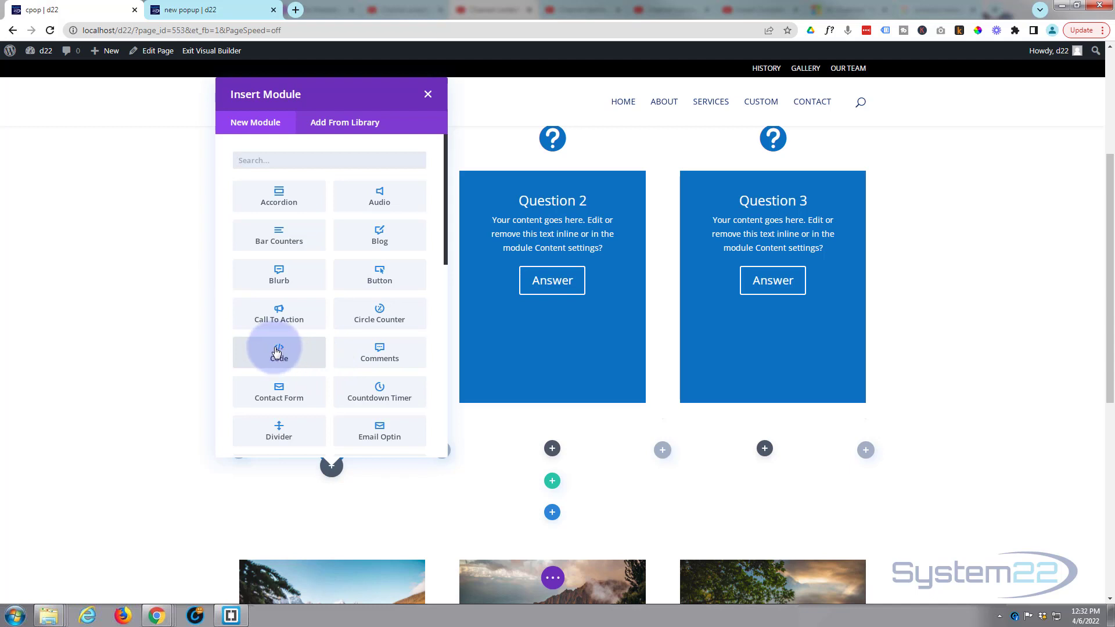
{"action": "mouse_move", "coordinate": [370, 334]}
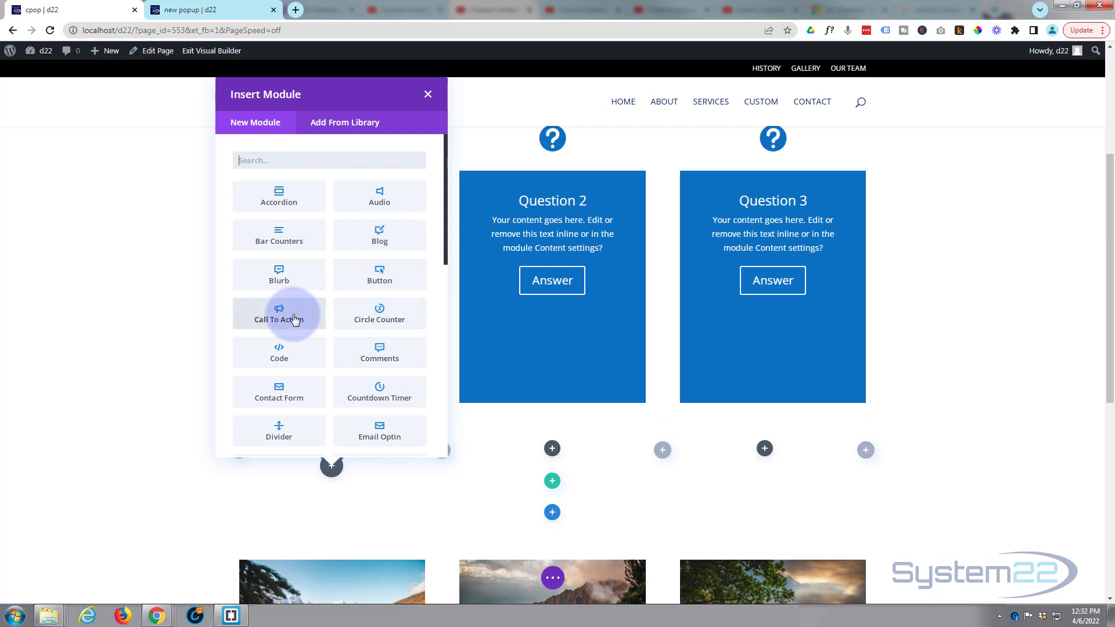
{"action": "left_click", "coordinate": [278, 316]}
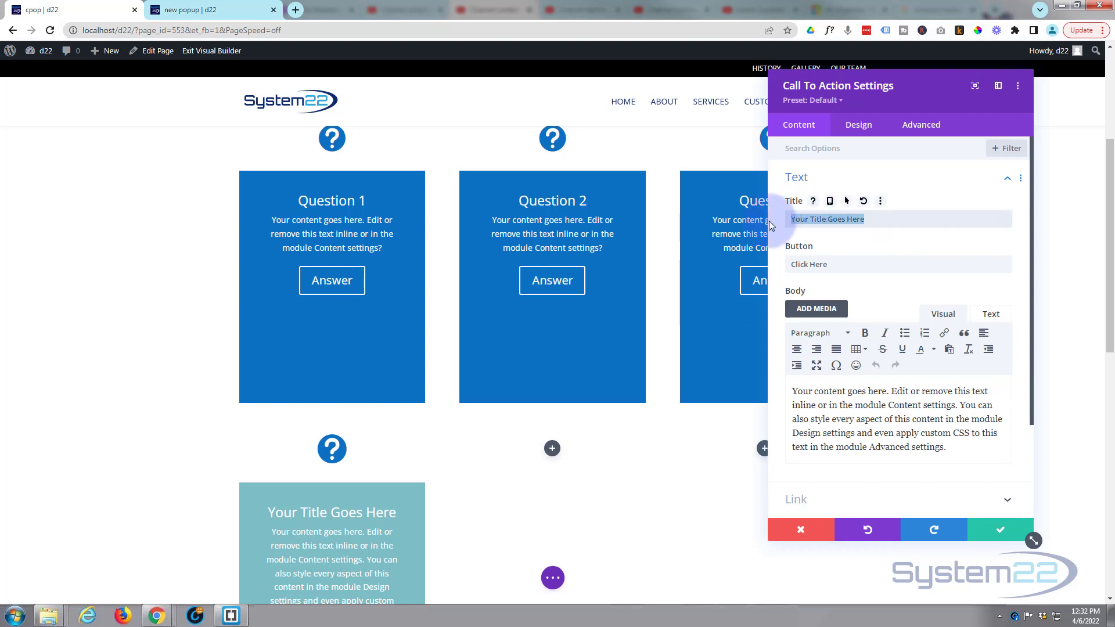
{"action": "type", "text": "Q"}
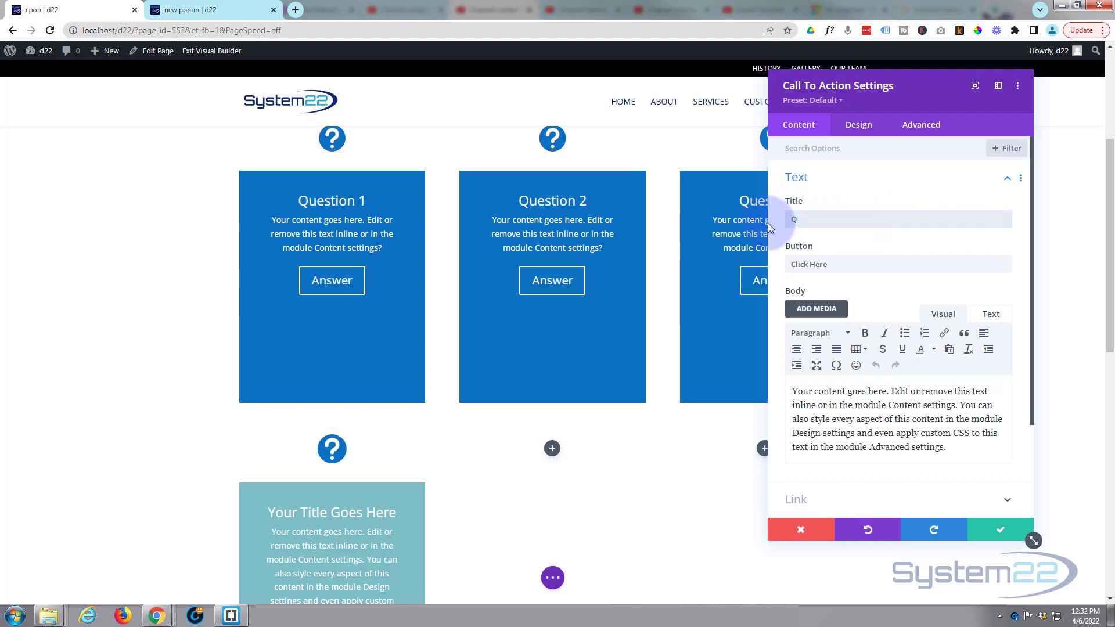
{"action": "type", "text": "uestion 4"}
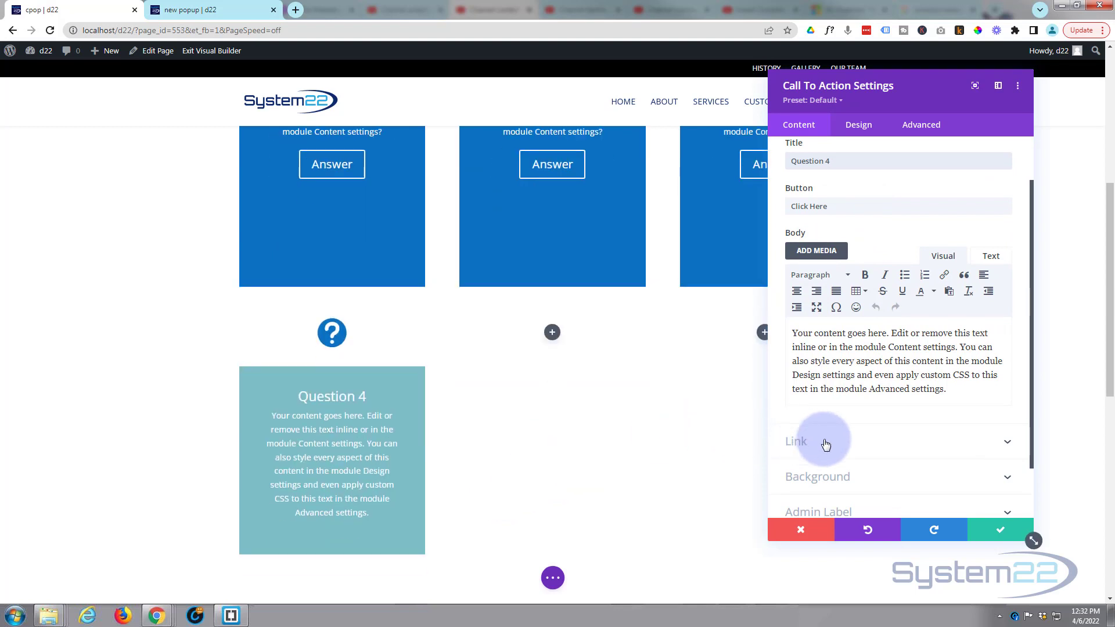
Set the card's Button Link URL to # and its background to the #0c71c3 blue swatch
{"action": "left_click", "coordinate": [797, 441]}
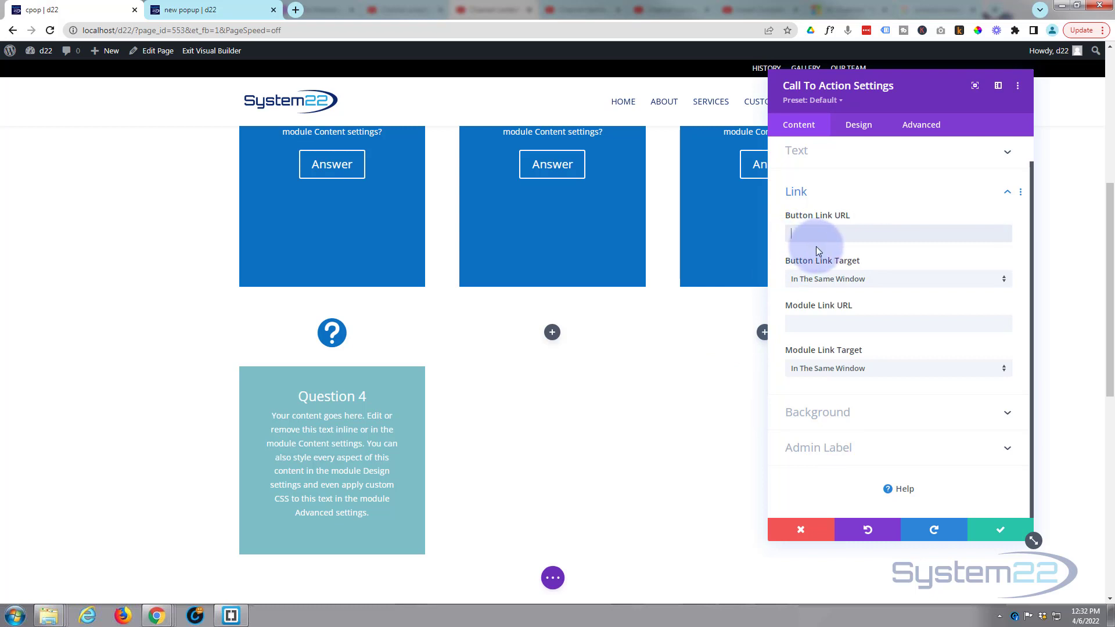
{"action": "type", "text": "#"}
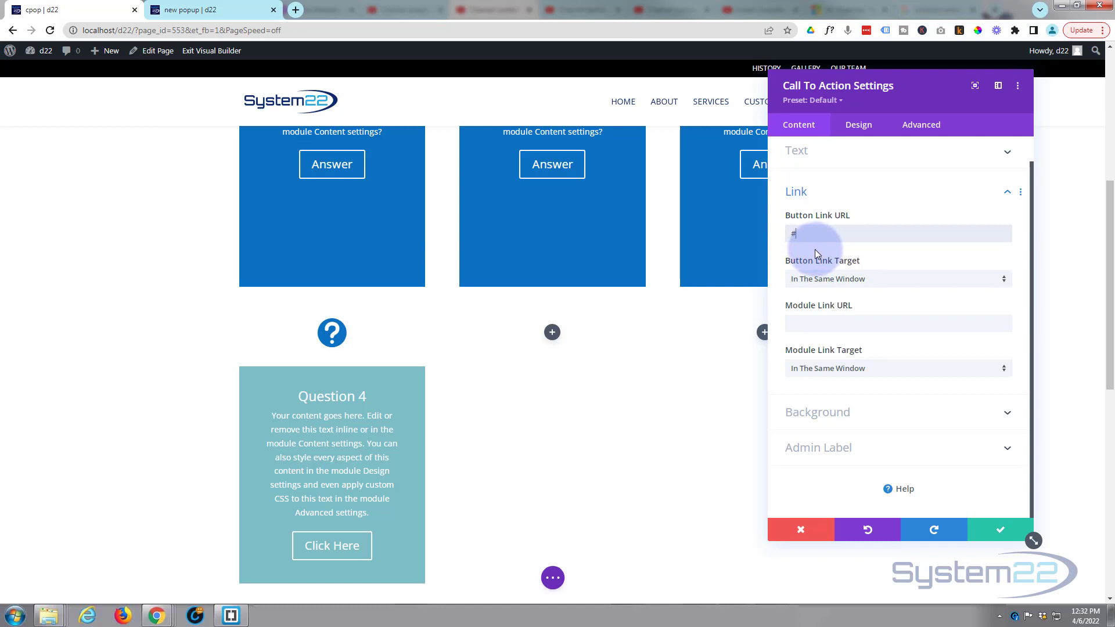
{"action": "mouse_move", "coordinate": [872, 415]}
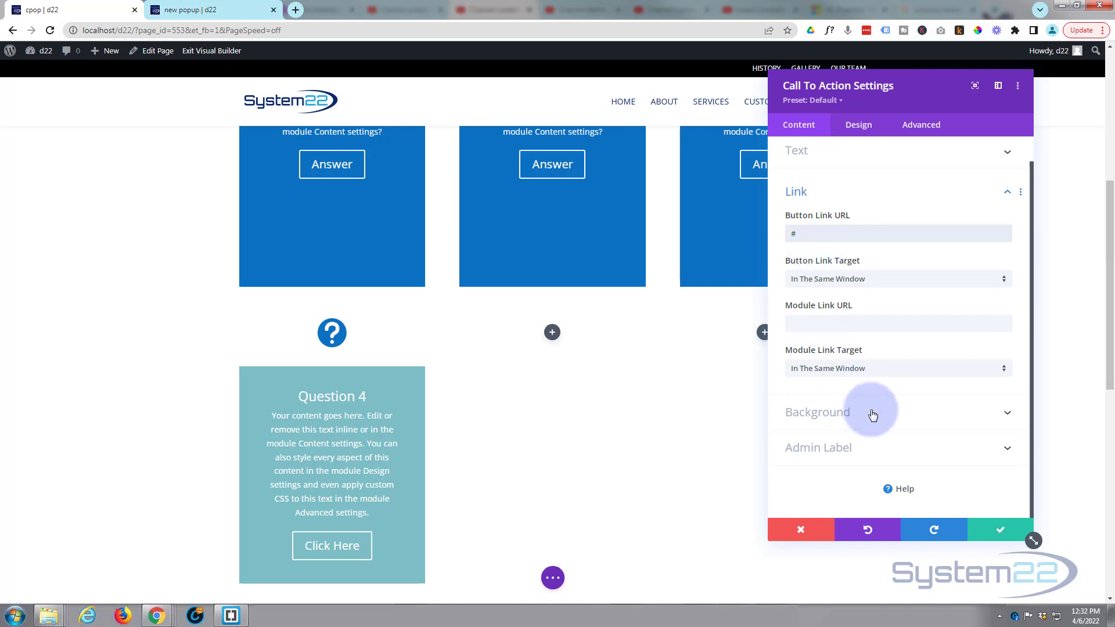
{"action": "left_click", "coordinate": [817, 411]}
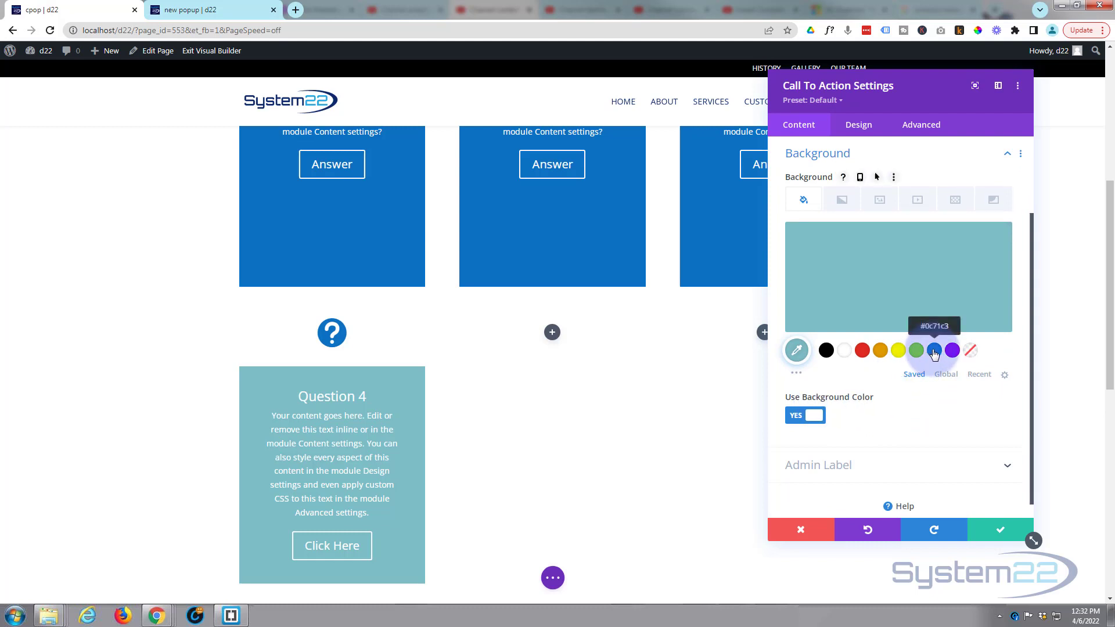
{"action": "left_click", "coordinate": [934, 350]}
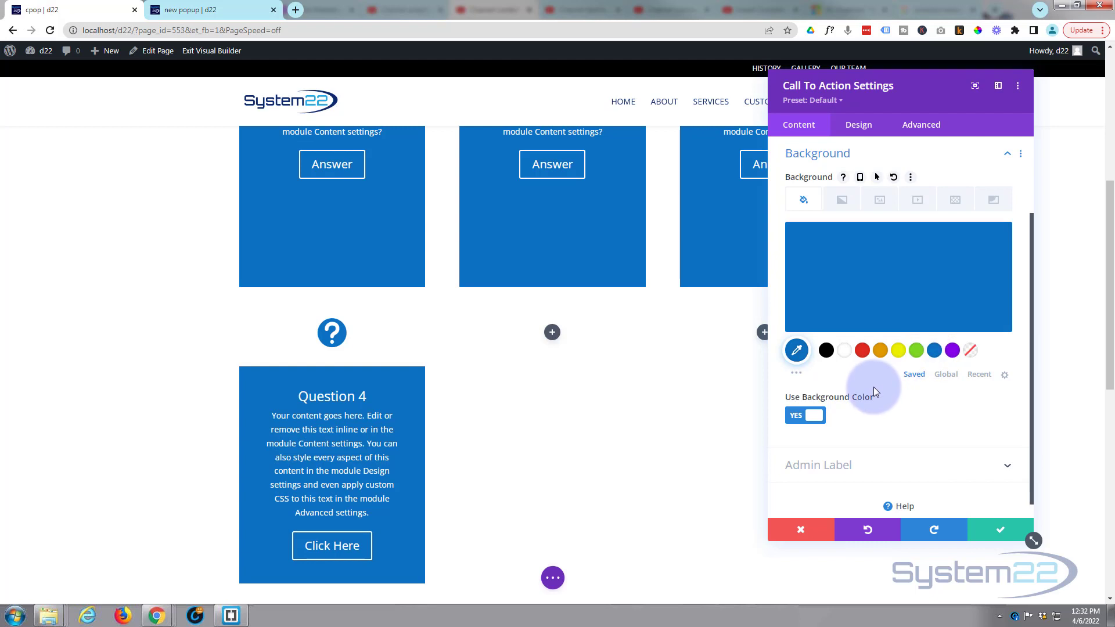
{"action": "mouse_move", "coordinate": [867, 385]}
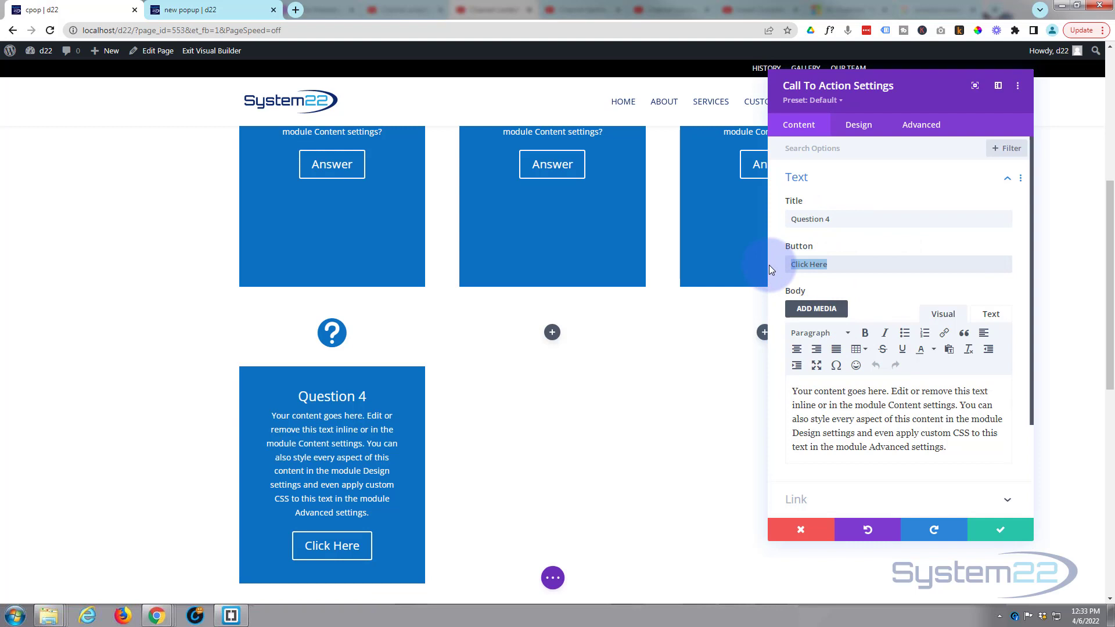
{"action": "type", "text": "Answer"}
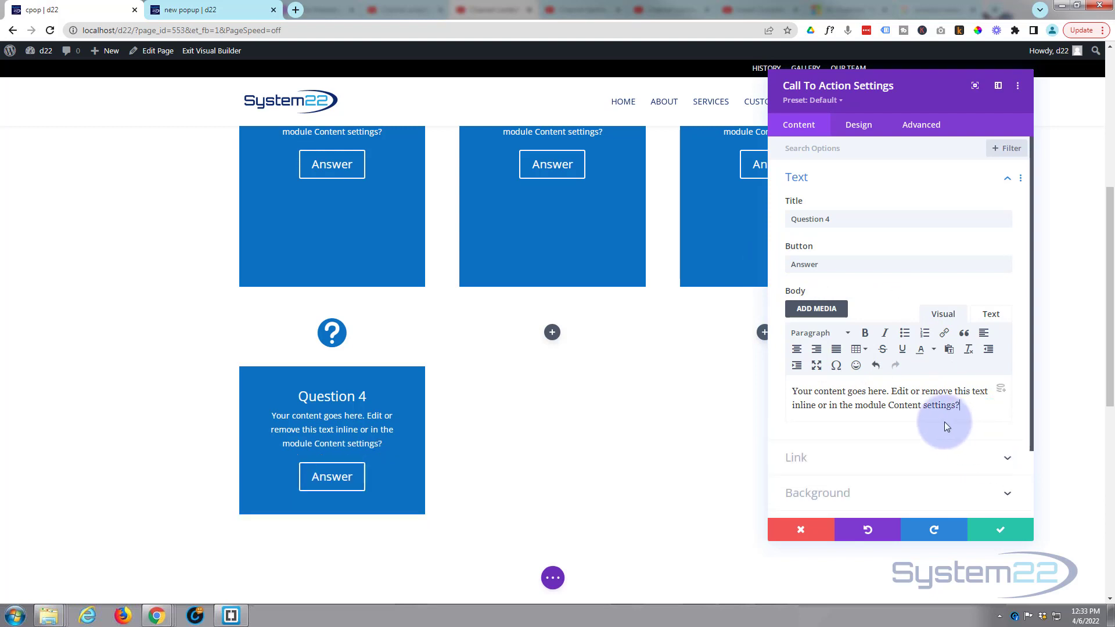
{"action": "mouse_move", "coordinate": [434, 522]}
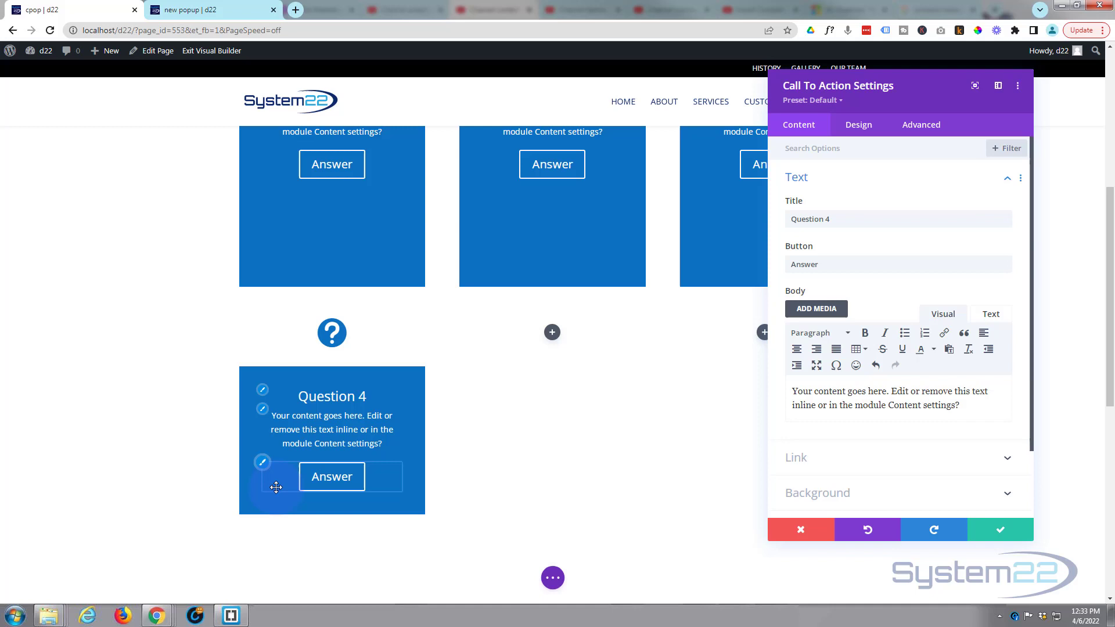
{"action": "mouse_move", "coordinate": [369, 394]}
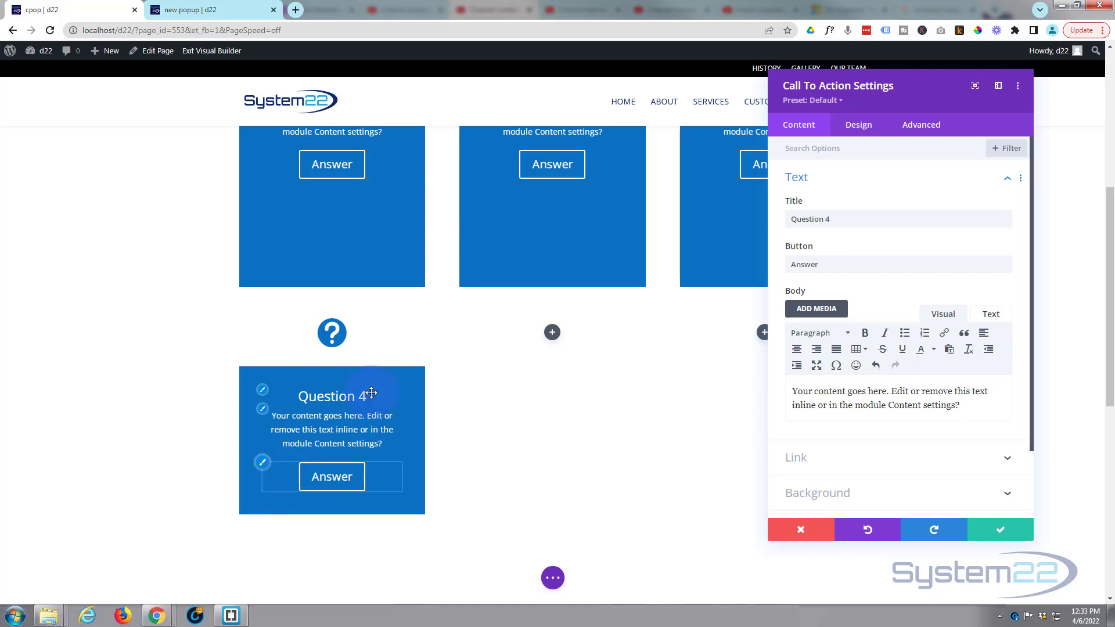
Set the Question 4 card's height to 400px in Design > Sizing and save
{"action": "left_click", "coordinate": [858, 124]}
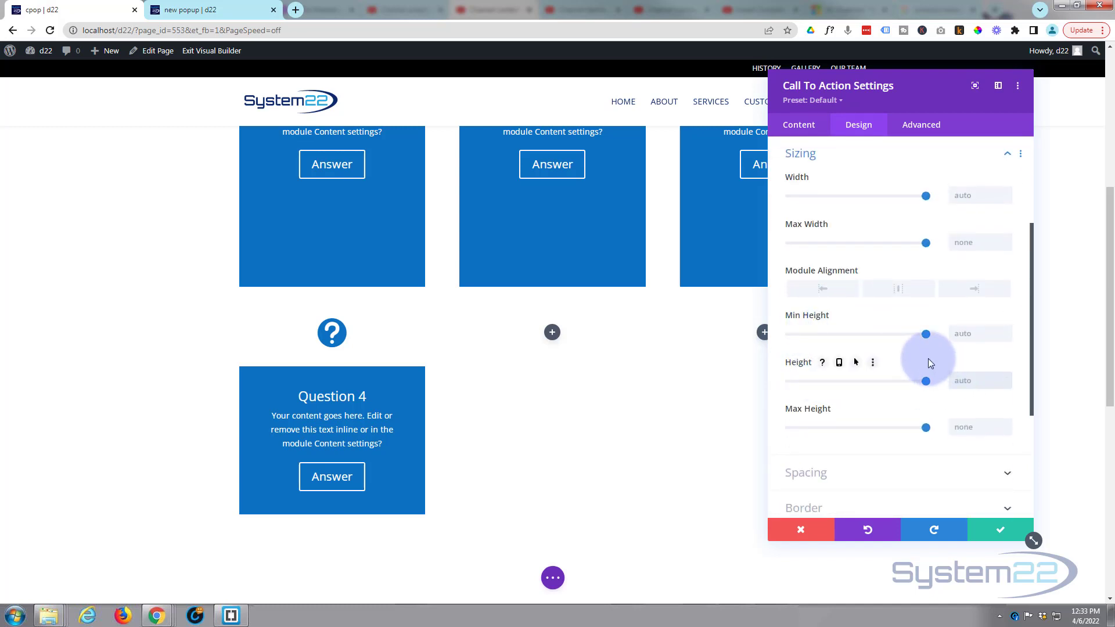
{"action": "type", "text": "400px"}
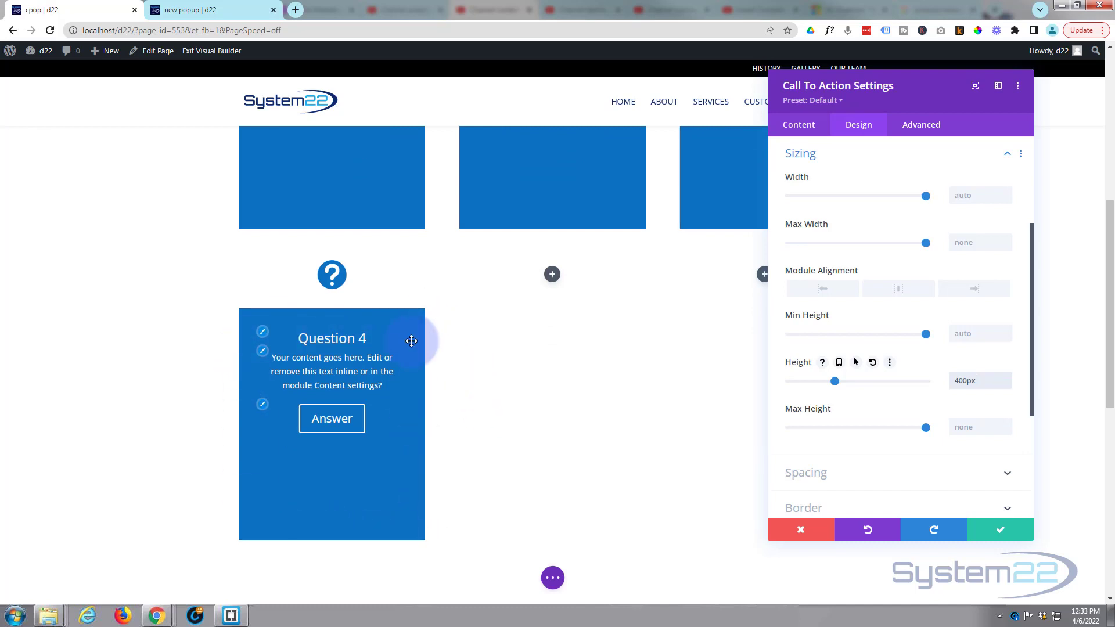
{"action": "mouse_move", "coordinate": [290, 443]}
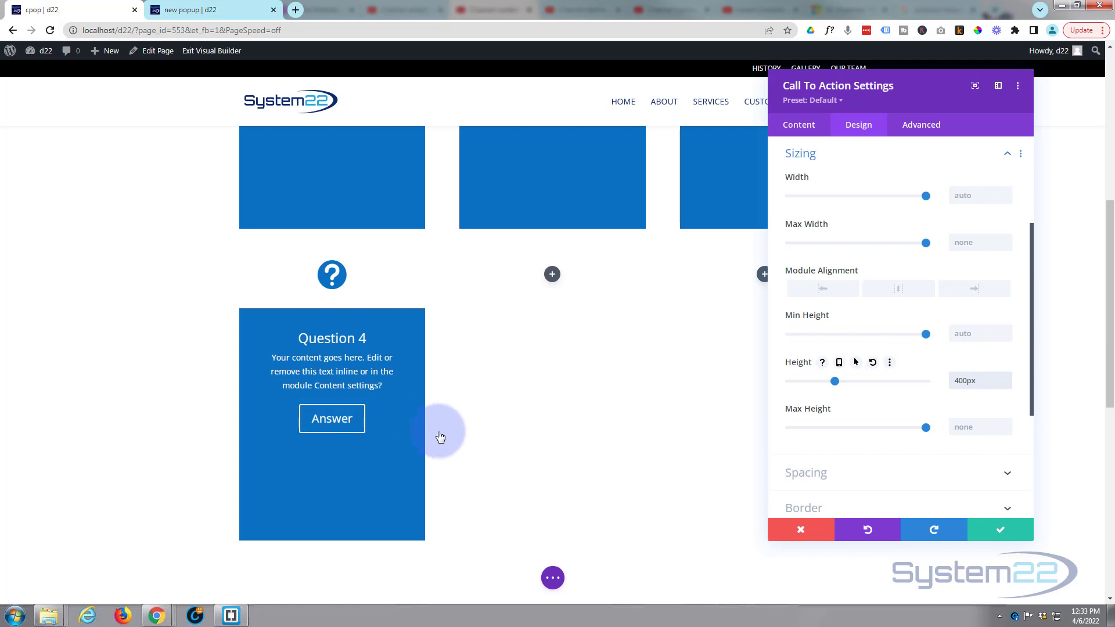
{"action": "mouse_move", "coordinate": [639, 423]}
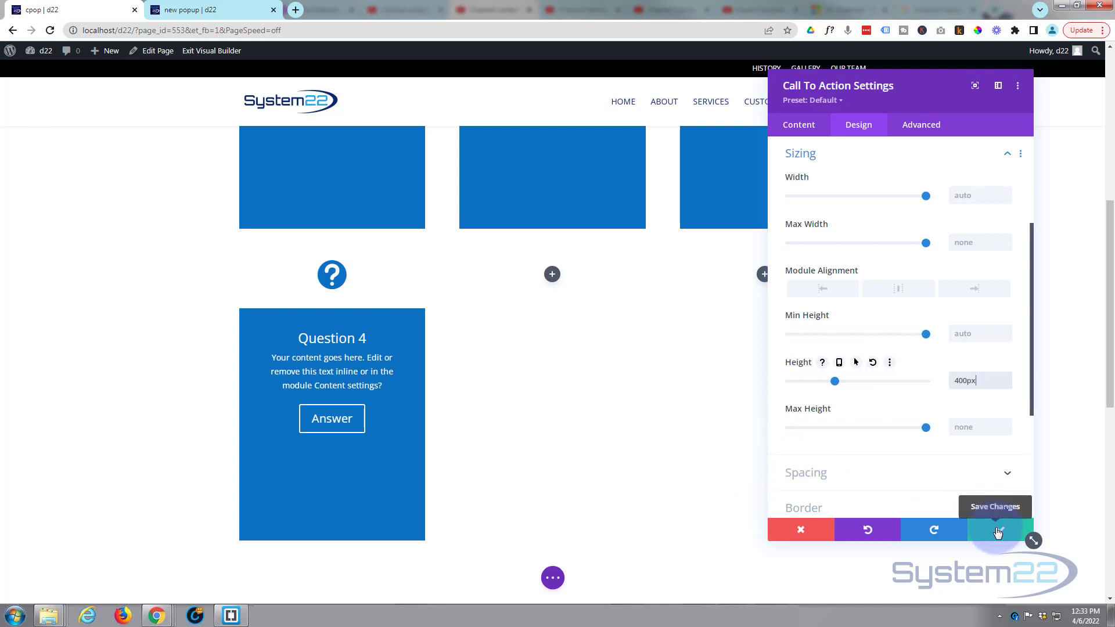
{"action": "left_click", "coordinate": [999, 530]}
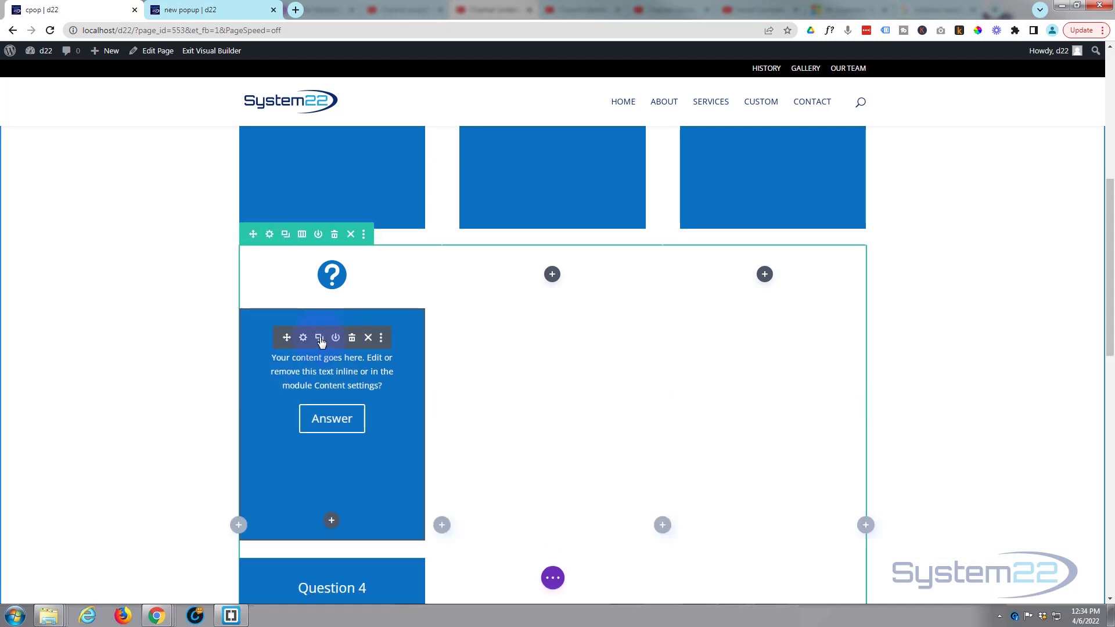
Retitle the duplicated card 'Answer' and clear its button text
{"action": "scroll", "scroll_direction": "down", "scroll_amount": 3}
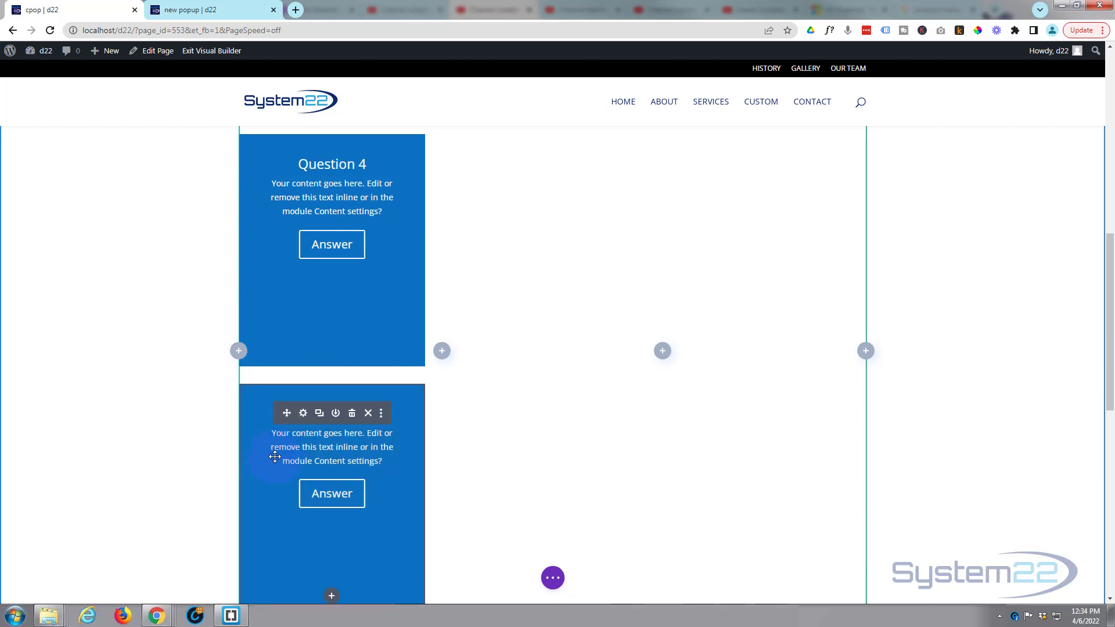
{"action": "left_click", "coordinate": [302, 413]}
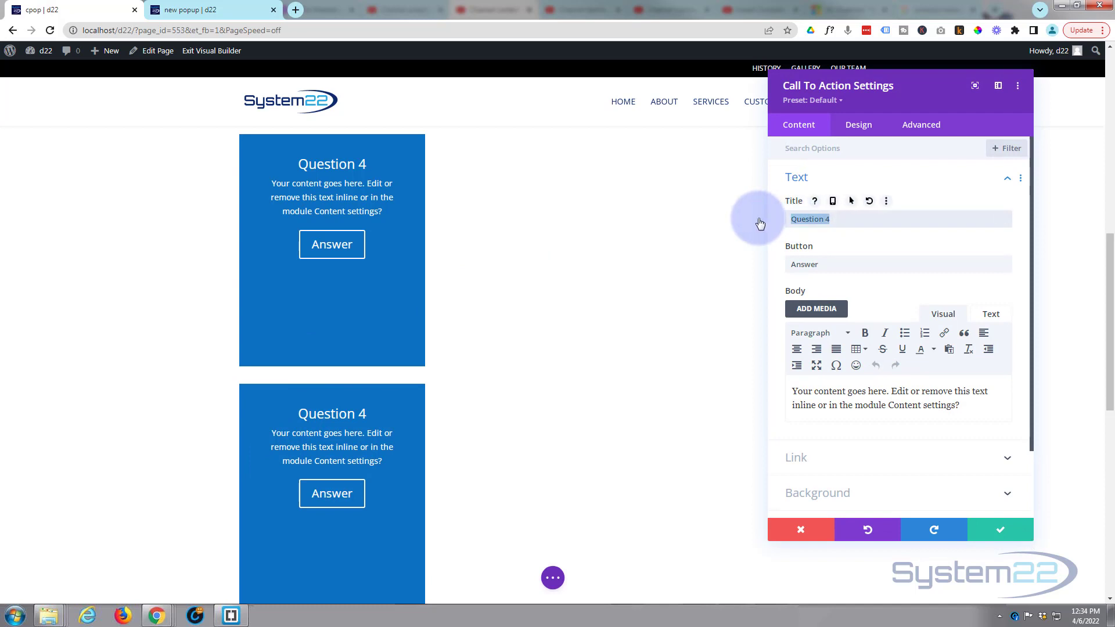
{"action": "type", "text": "Answer"}
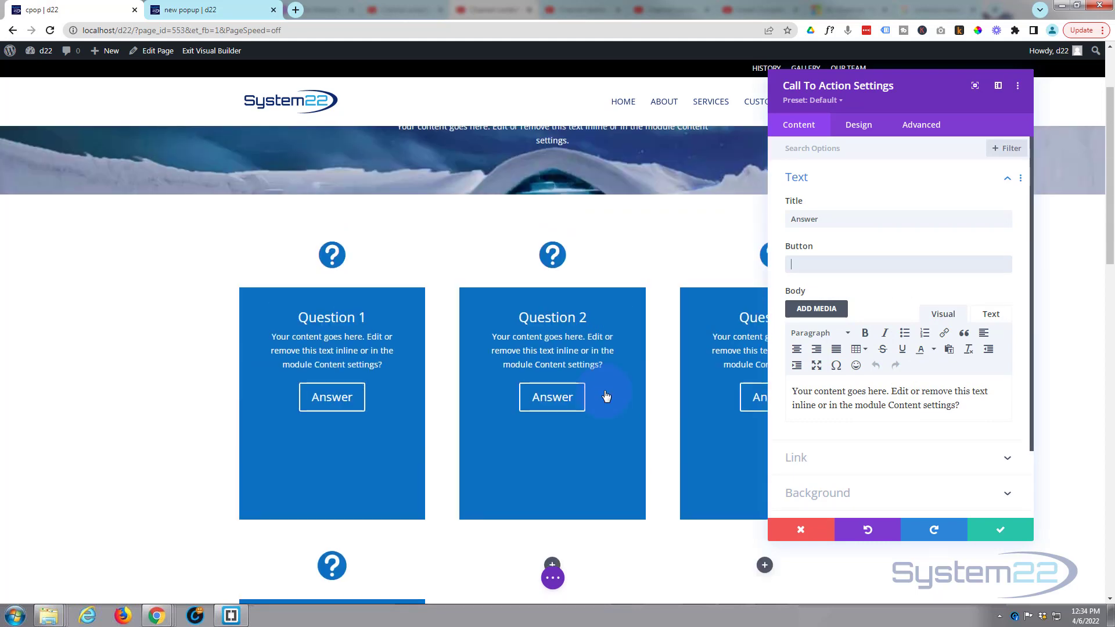
Paste the longer placeholder paragraph from the blurb section into the Answer card's Body
{"action": "scroll", "scroll_direction": "down", "scroll_amount": 3}
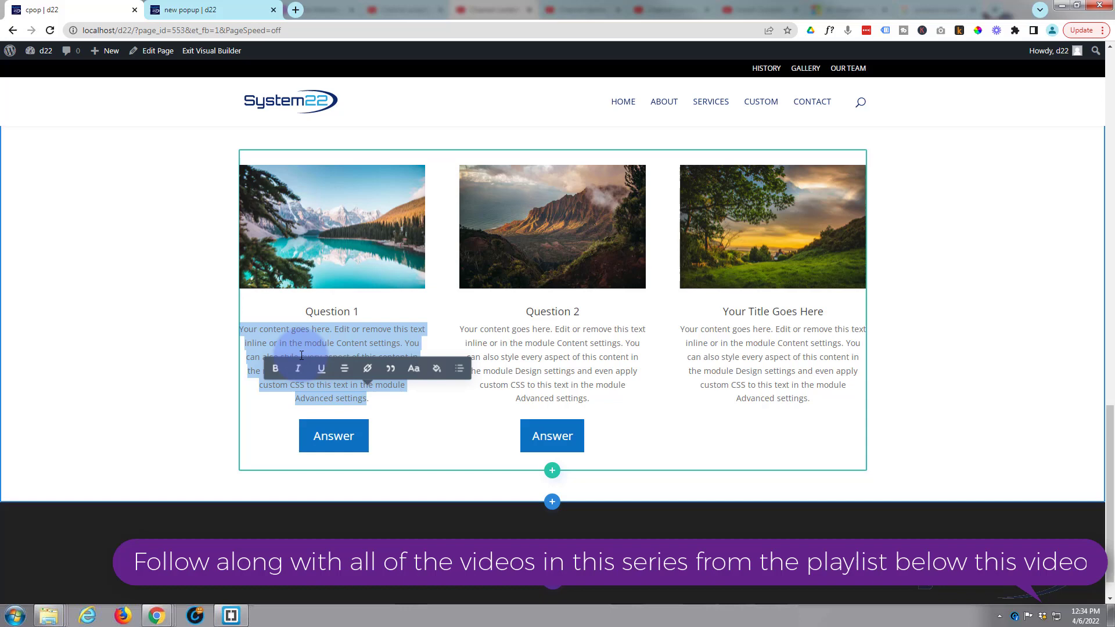
{"action": "scroll", "scroll_direction": "down", "scroll_amount": 3}
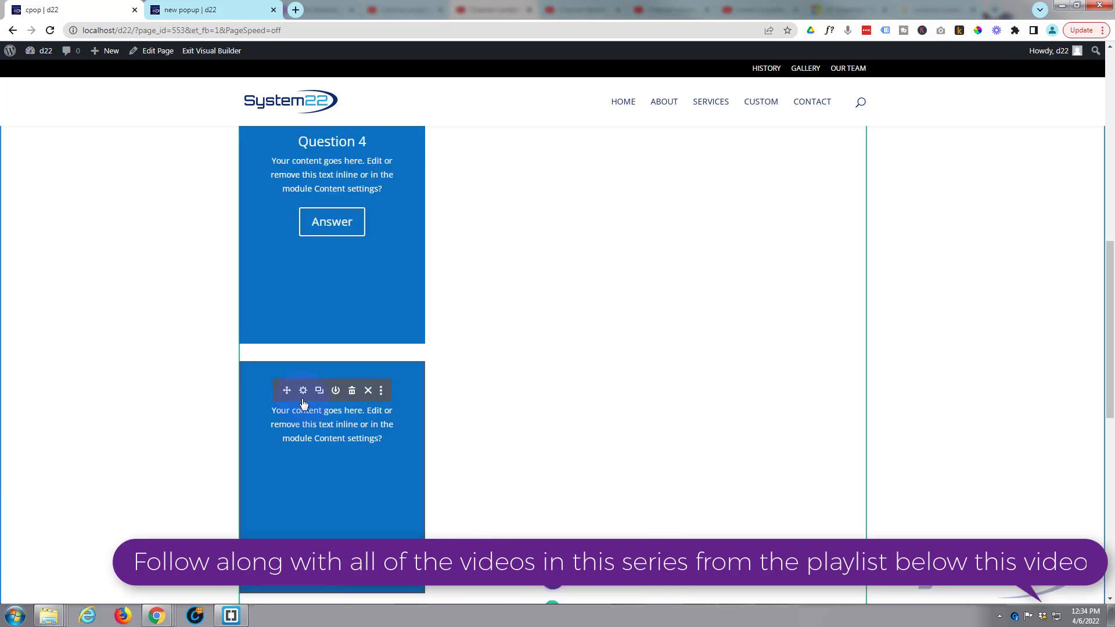
{"action": "left_click", "coordinate": [302, 390]}
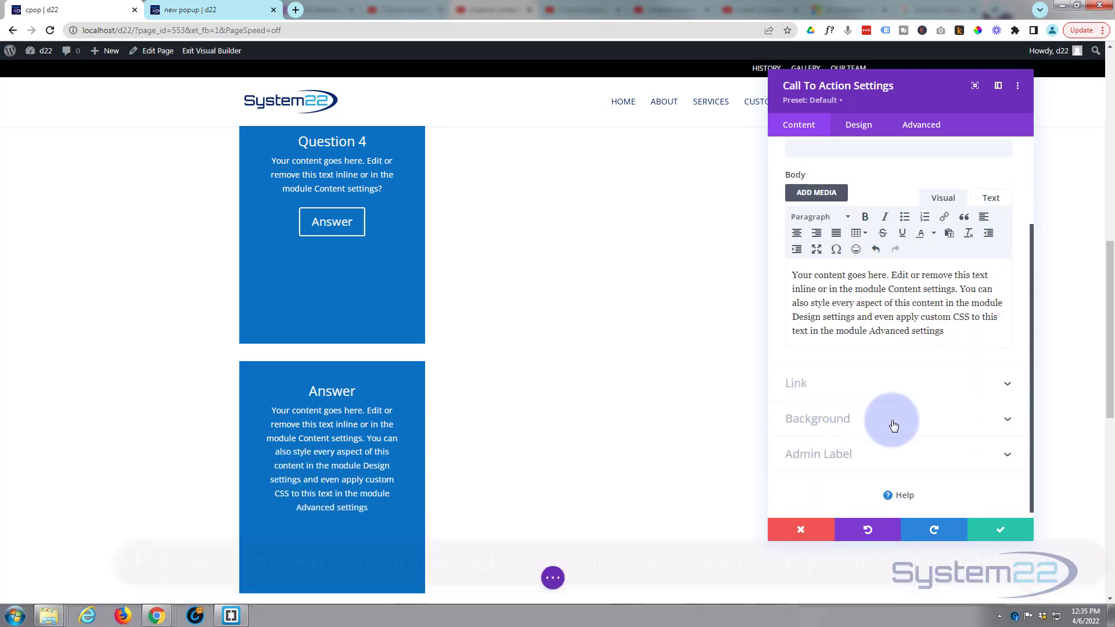
Give the Answer card a purple background from the saved swatches
{"action": "left_click", "coordinate": [817, 418]}
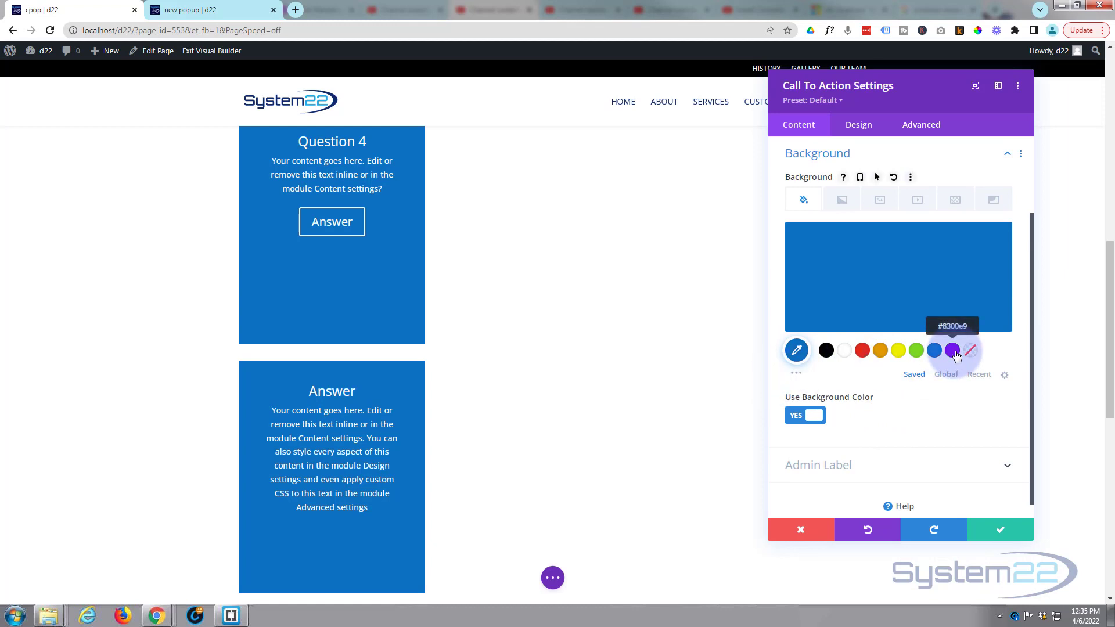
{"action": "left_click", "coordinate": [953, 350]}
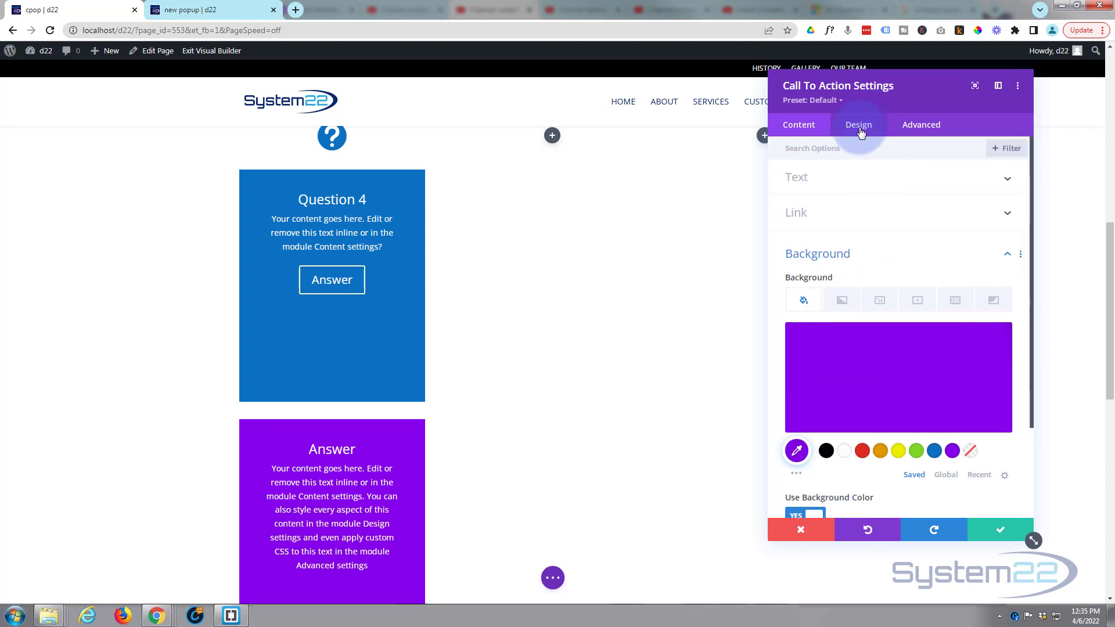
Set the Answer card's top margin to -400px in Design > Spacing so it overlaps Question 4
{"action": "left_click", "coordinate": [858, 124]}
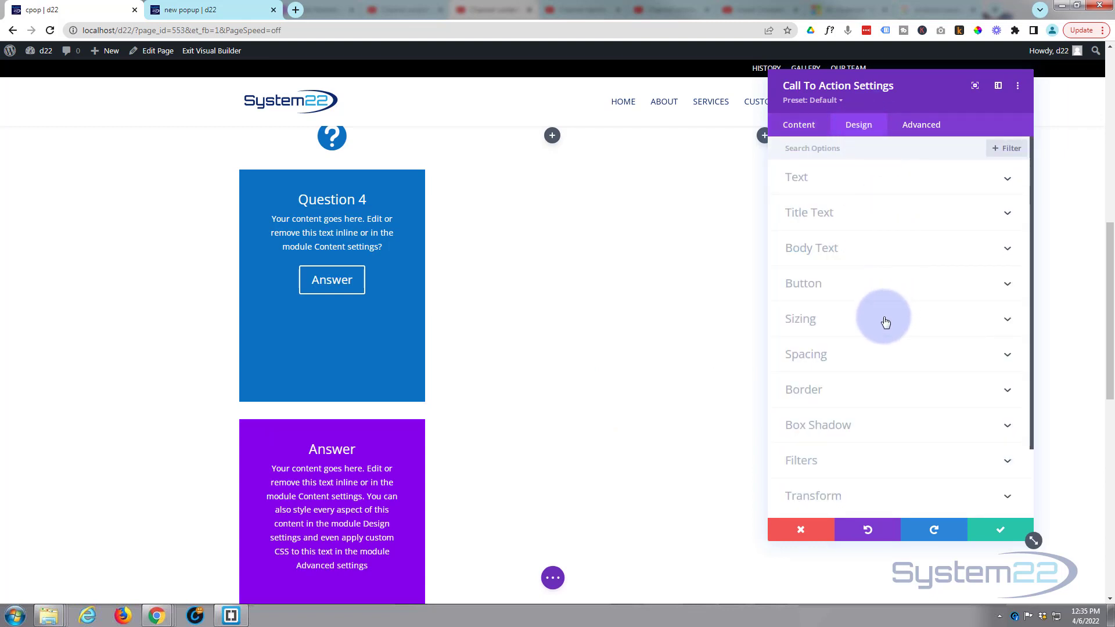
{"action": "left_click", "coordinate": [806, 354]}
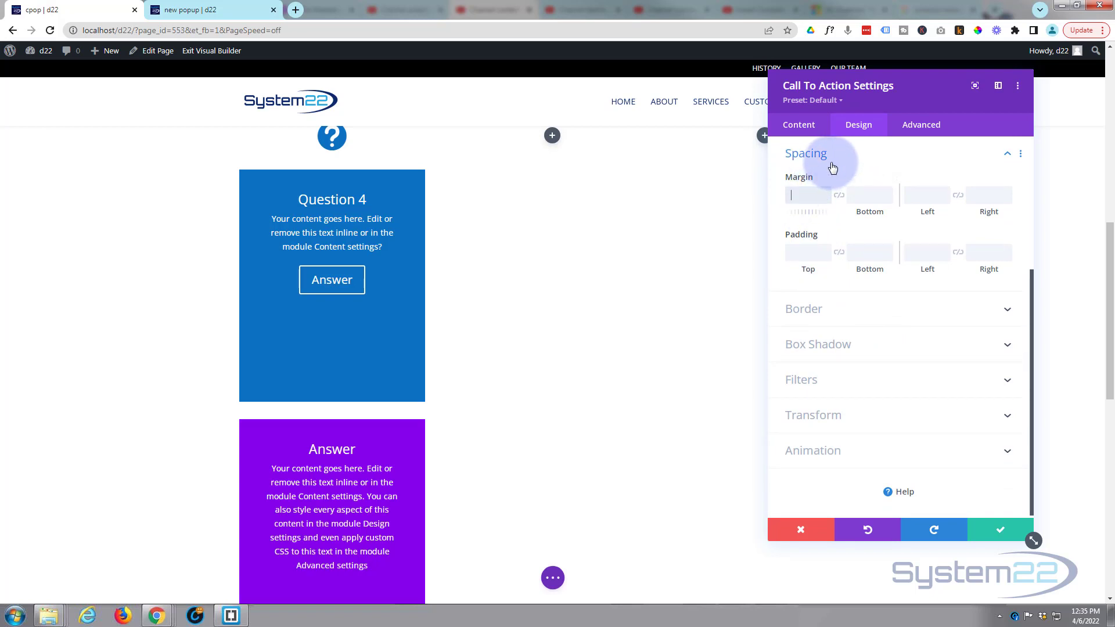
{"action": "type", "text": "-400px"}
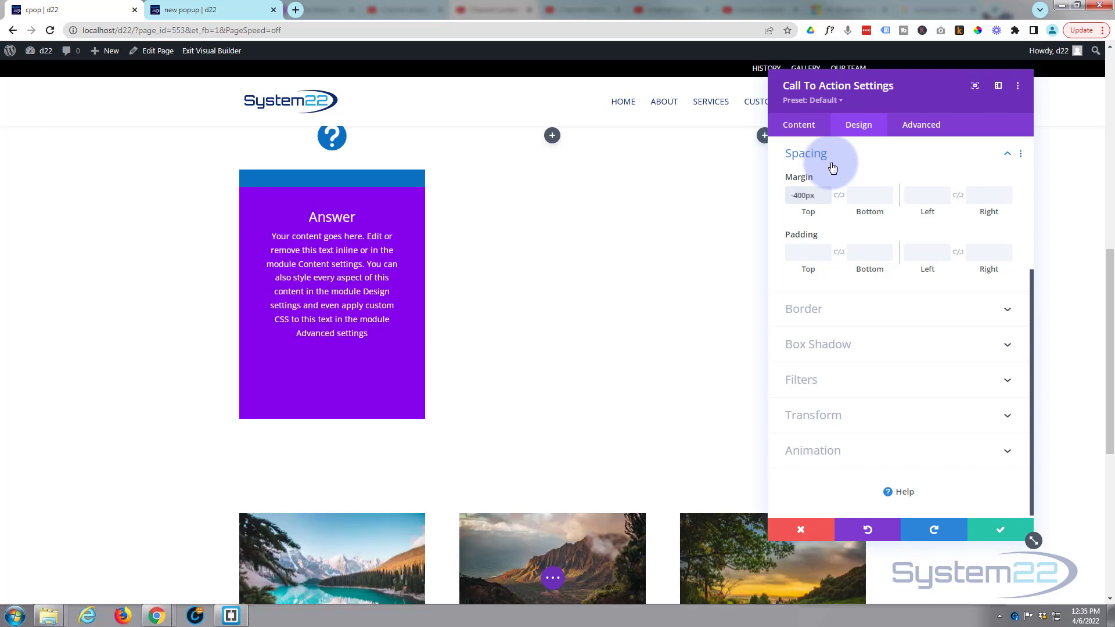
{"action": "scroll", "scroll_direction": "down", "scroll_amount": 3}
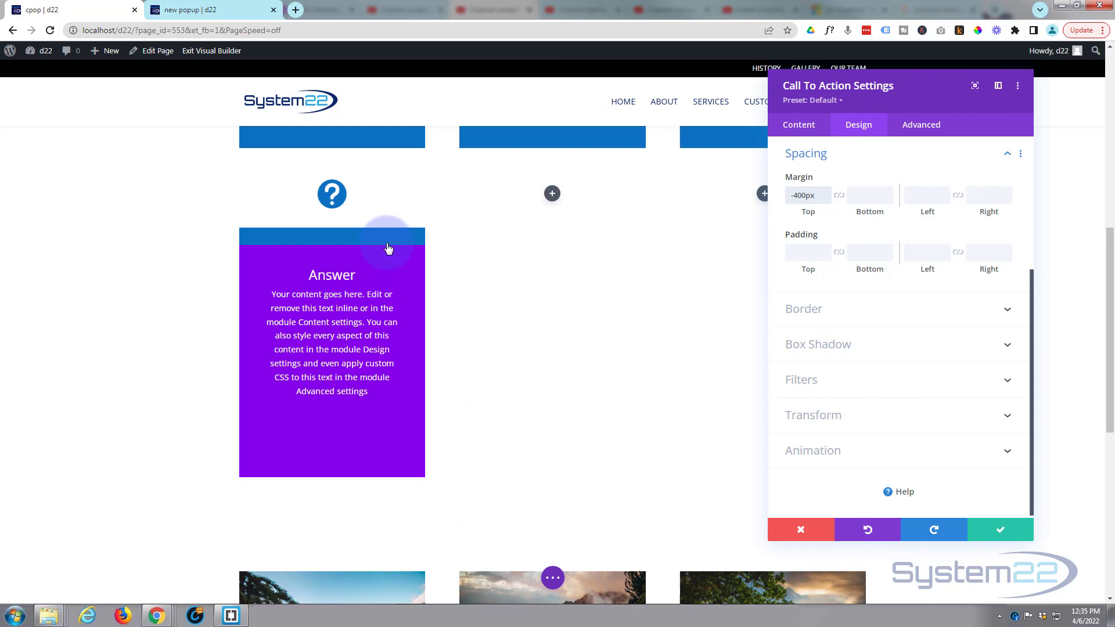
{"action": "left_click", "coordinate": [809, 195]}
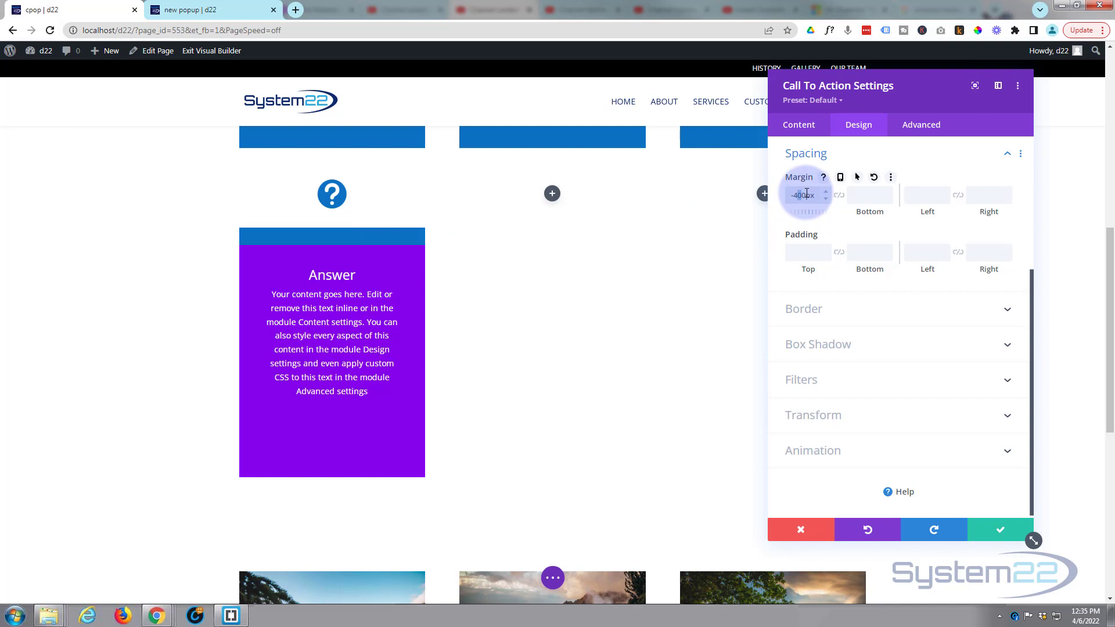
{"action": "left_click", "coordinate": [826, 181]}
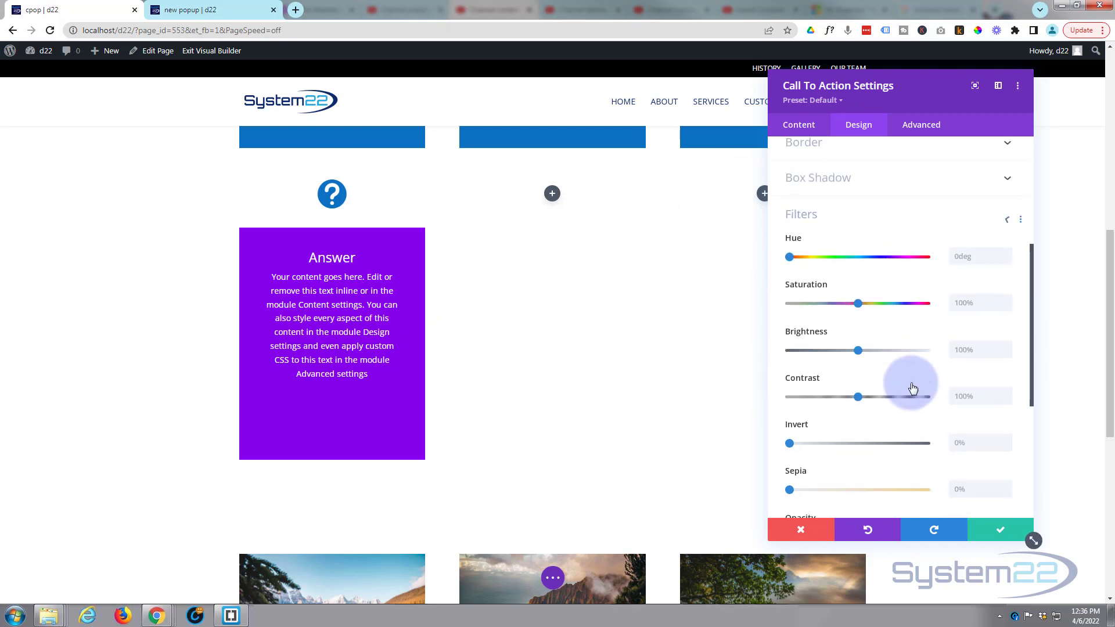
In Design > Filters, enable hover-specific opacity and set the Answer card's default opacity to 0%
{"action": "scroll", "scroll_direction": "down", "scroll_amount": 3}
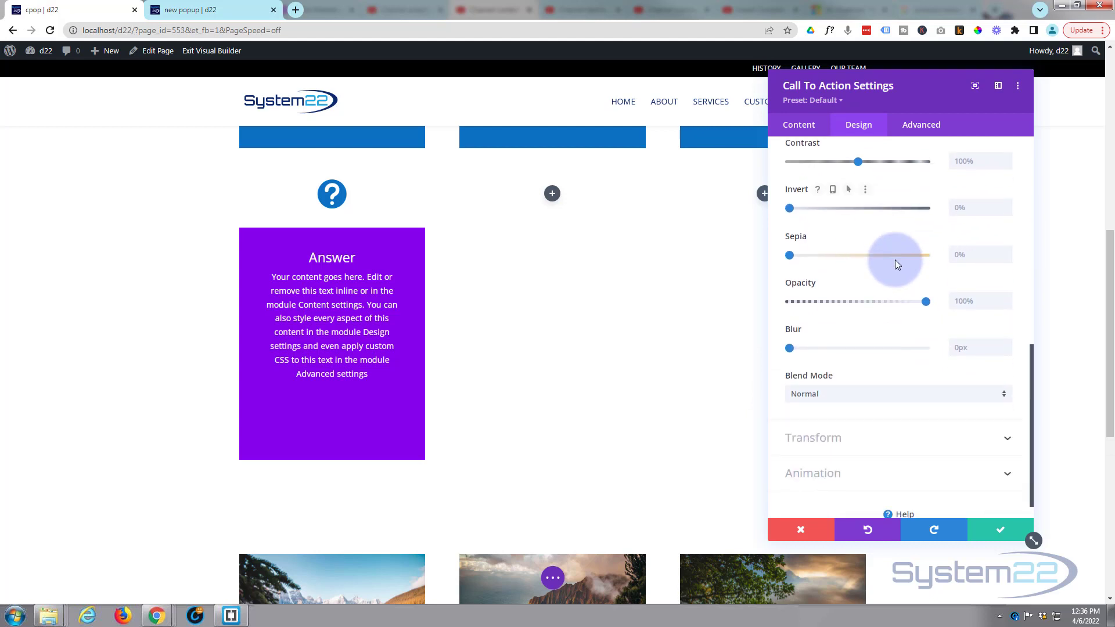
{"action": "mouse_move", "coordinate": [793, 289]}
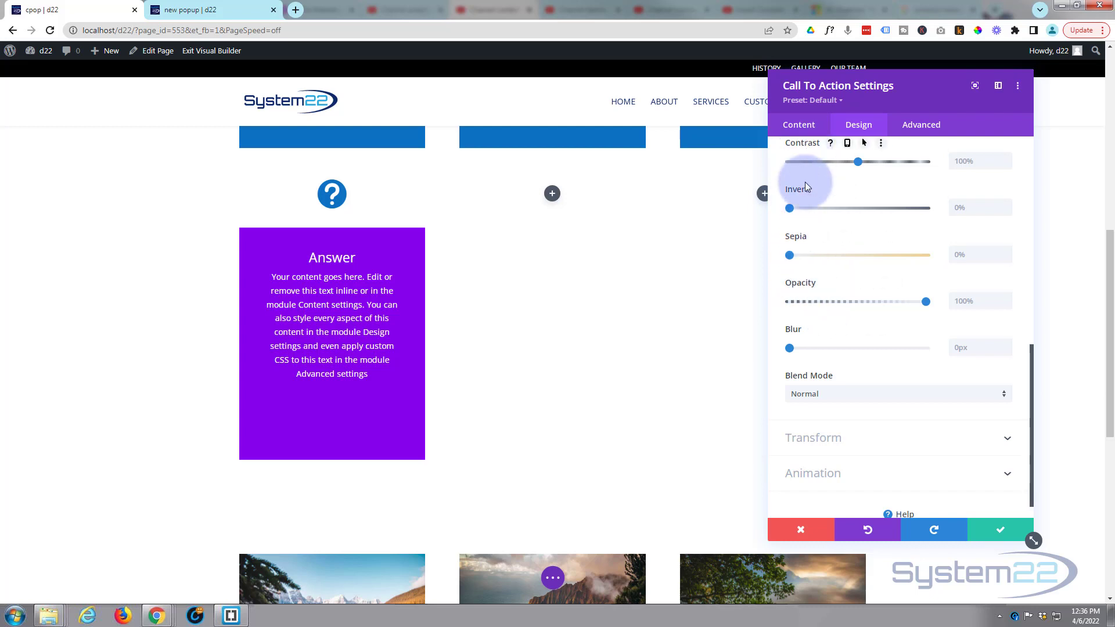
{"action": "mouse_move", "coordinate": [848, 242]}
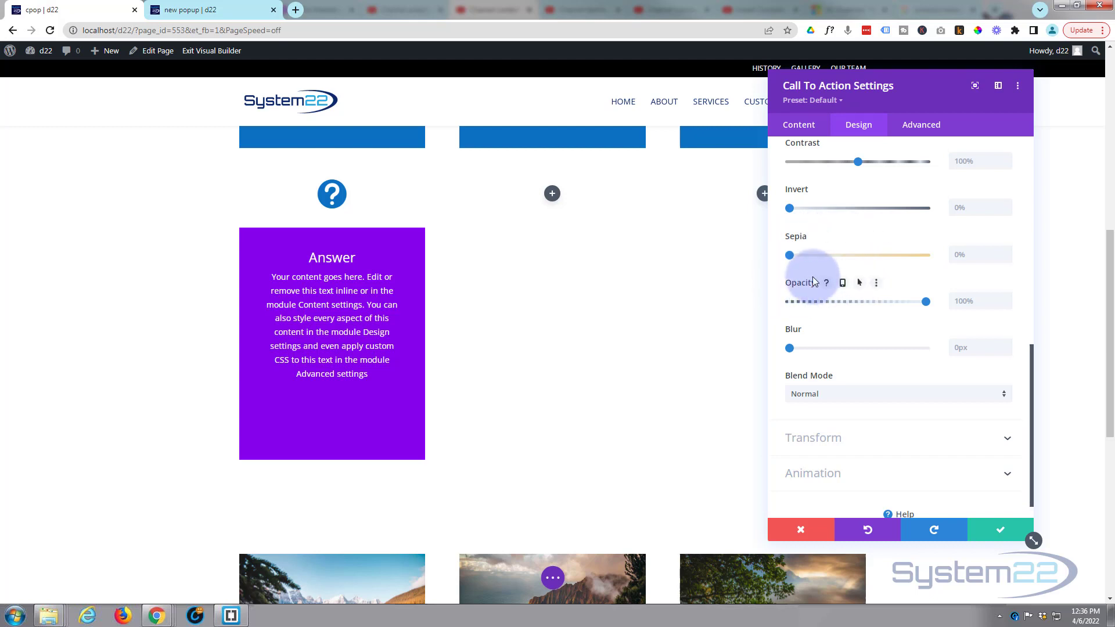
{"action": "mouse_move", "coordinate": [807, 288]}
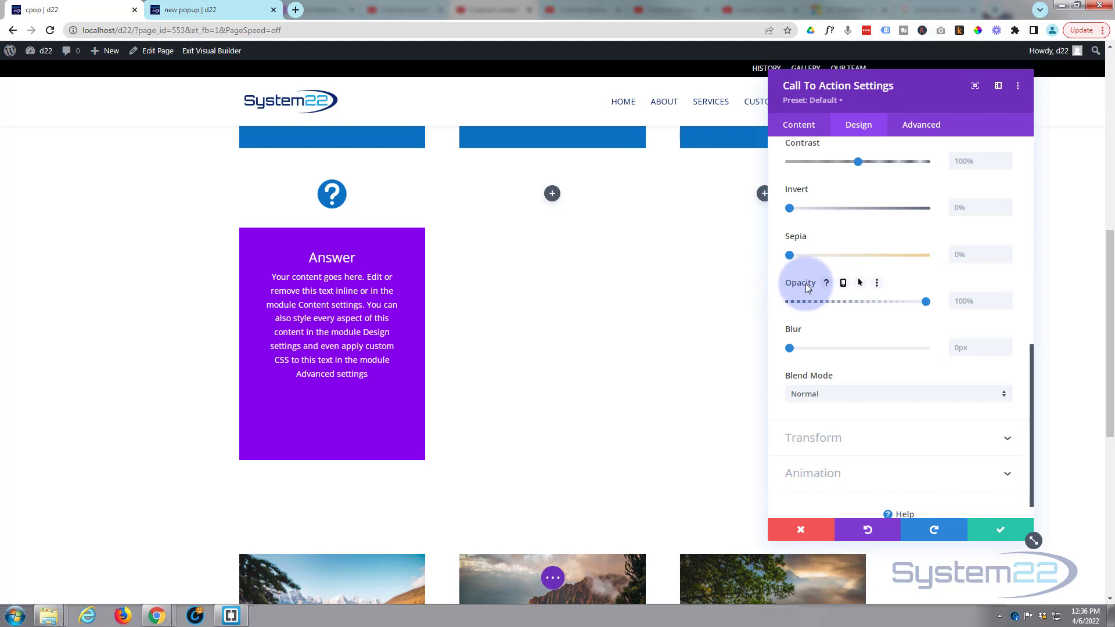
{"action": "left_click", "coordinate": [842, 283]}
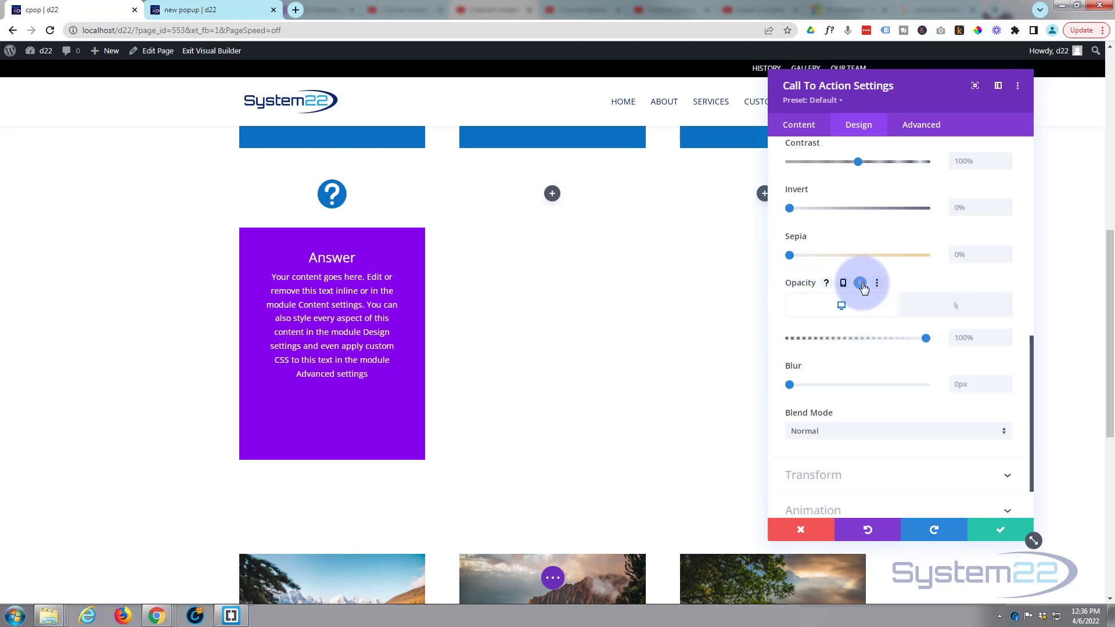
{"action": "mouse_move", "coordinate": [841, 306]}
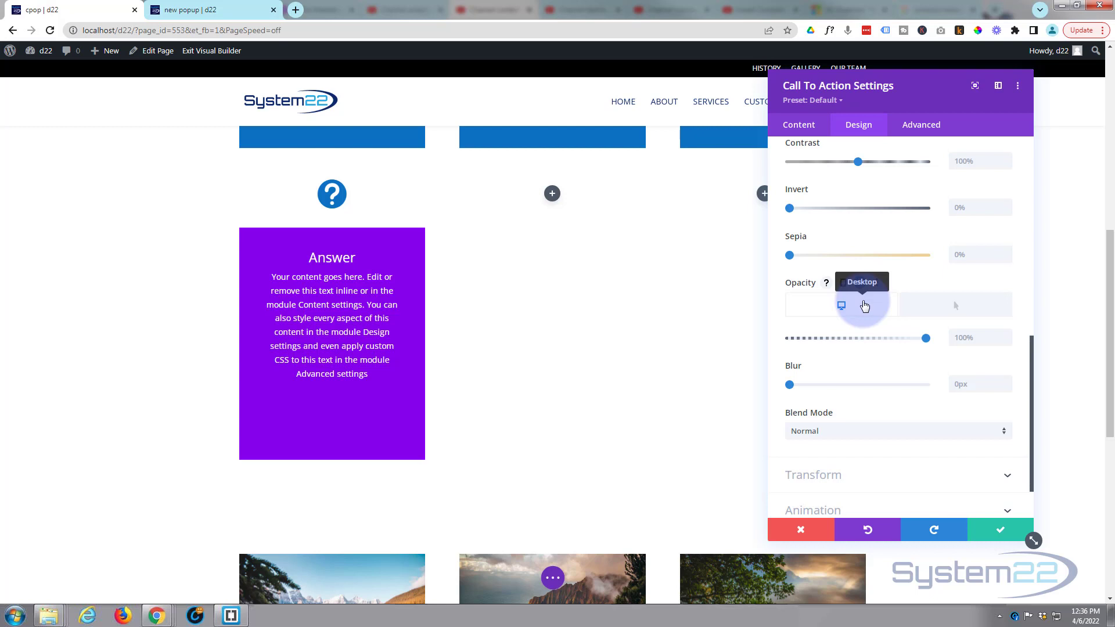
{"action": "left_click_drag", "start_coordinate": [926, 338], "coordinate": [871, 338]}
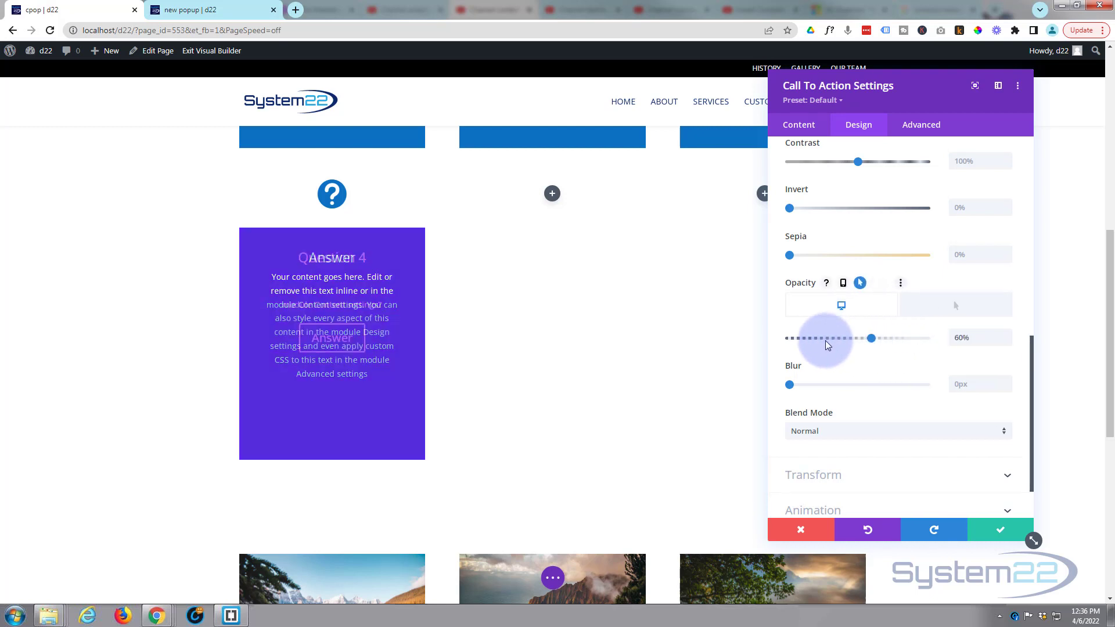
{"action": "left_click_drag", "start_coordinate": [870, 338], "coordinate": [789, 338]}
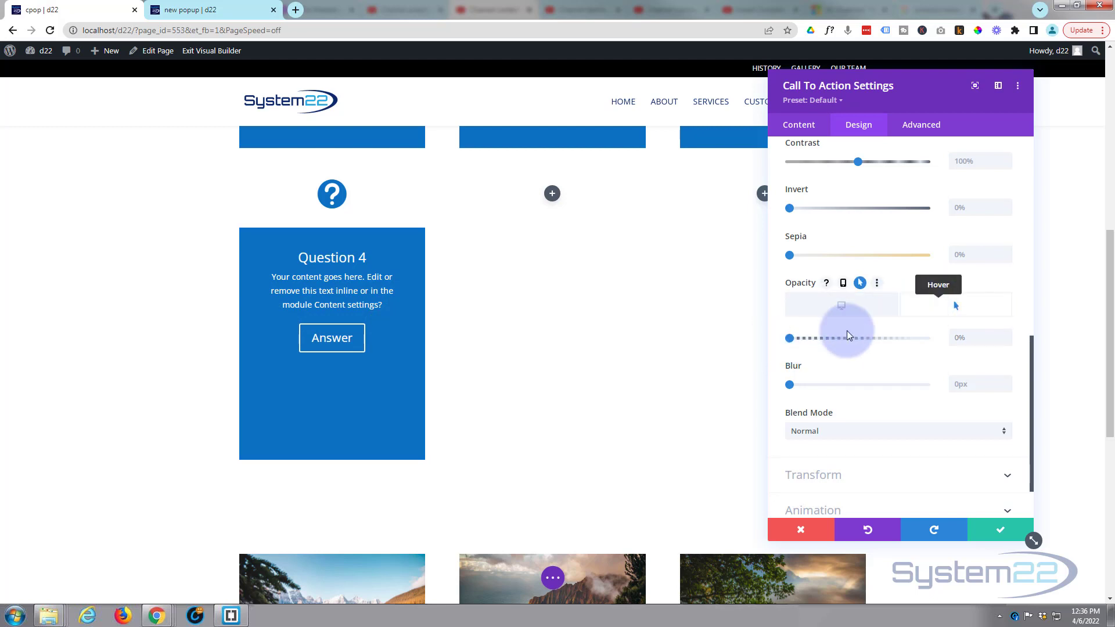
Set the Answer card's hover opacity to 100% and check the hover state
{"action": "left_click_drag", "start_coordinate": [788, 339], "coordinate": [859, 338]}
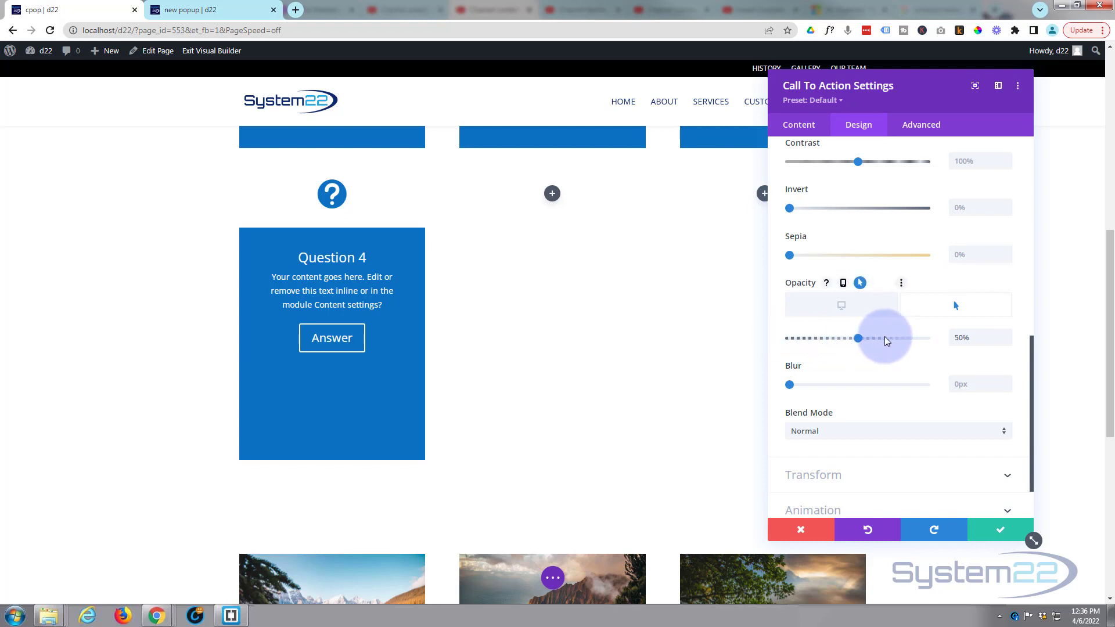
{"action": "left_click_drag", "start_coordinate": [859, 338], "coordinate": [926, 338]}
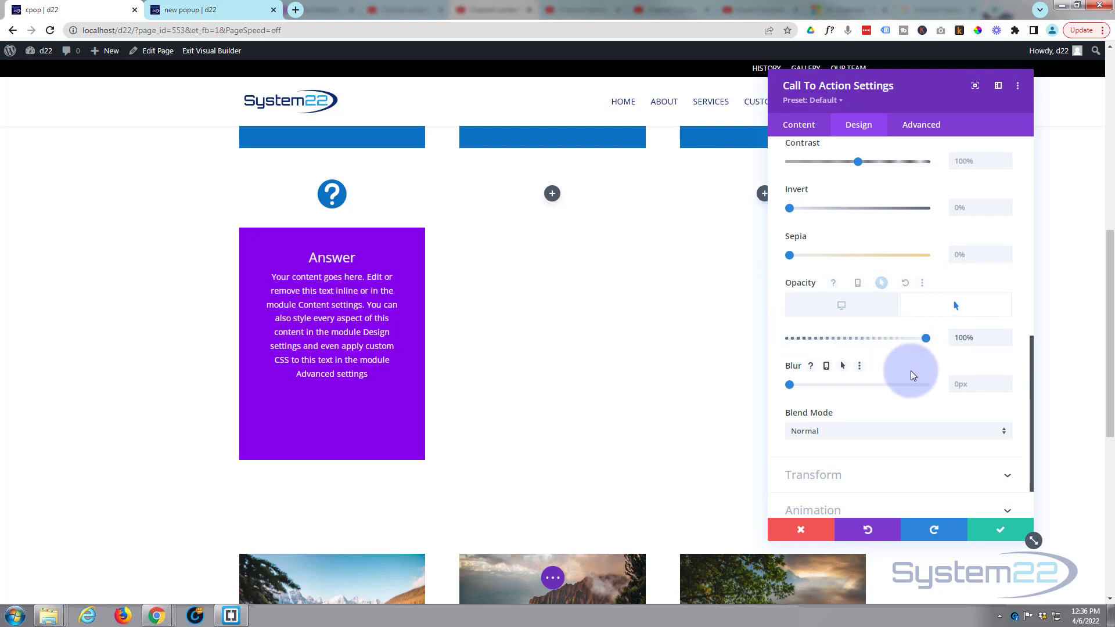
{"action": "mouse_move", "coordinate": [861, 305]}
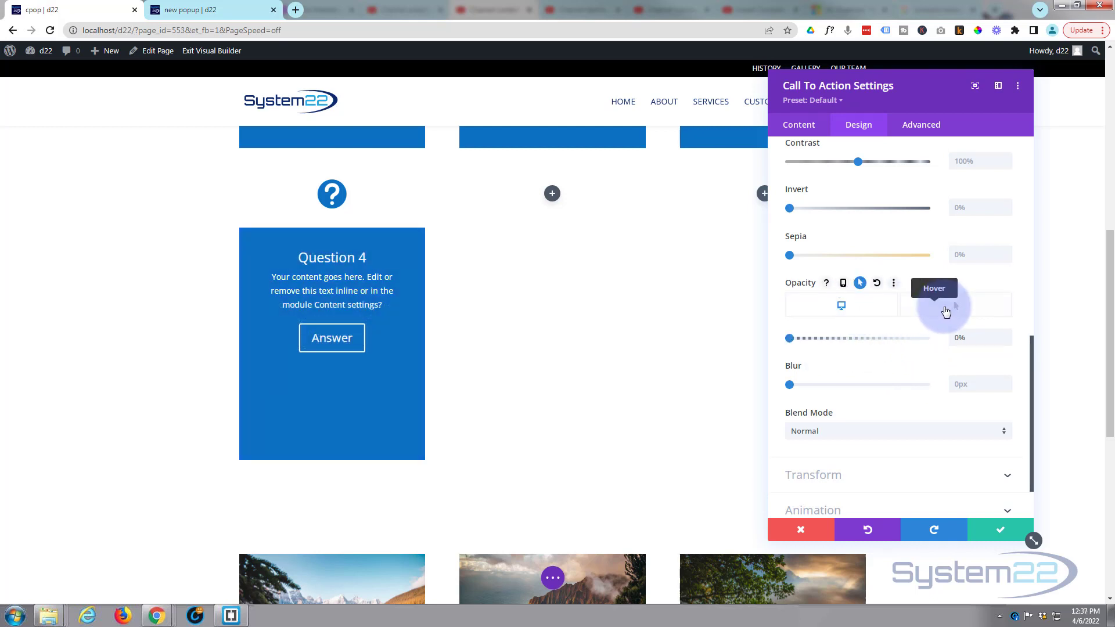
{"action": "left_click_drag", "start_coordinate": [790, 338], "coordinate": [926, 339]}
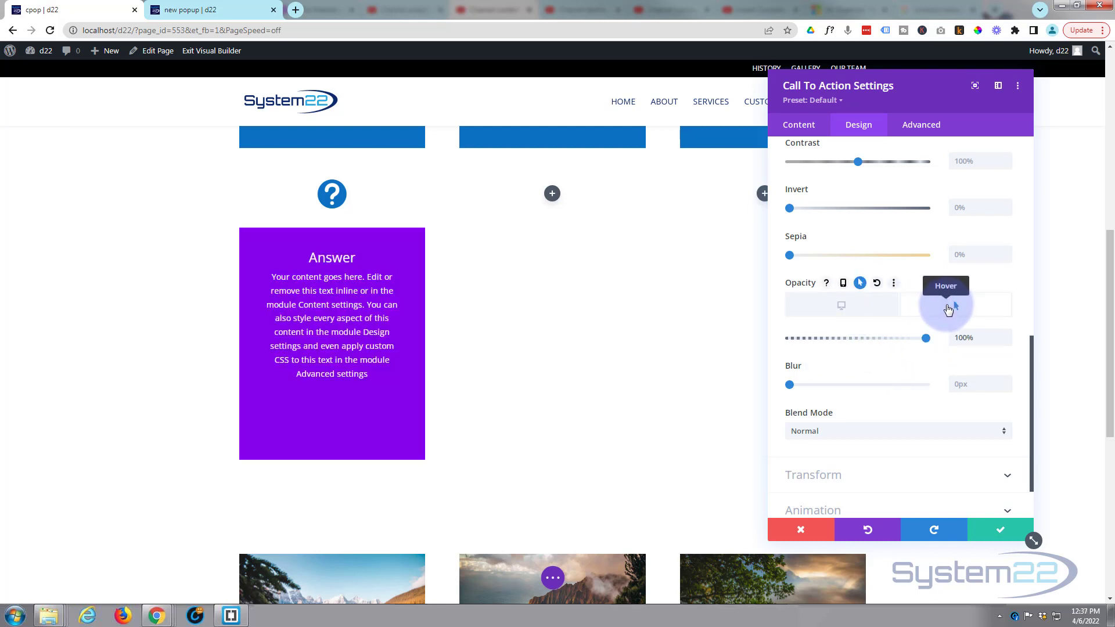
{"action": "left_click", "coordinate": [841, 306]}
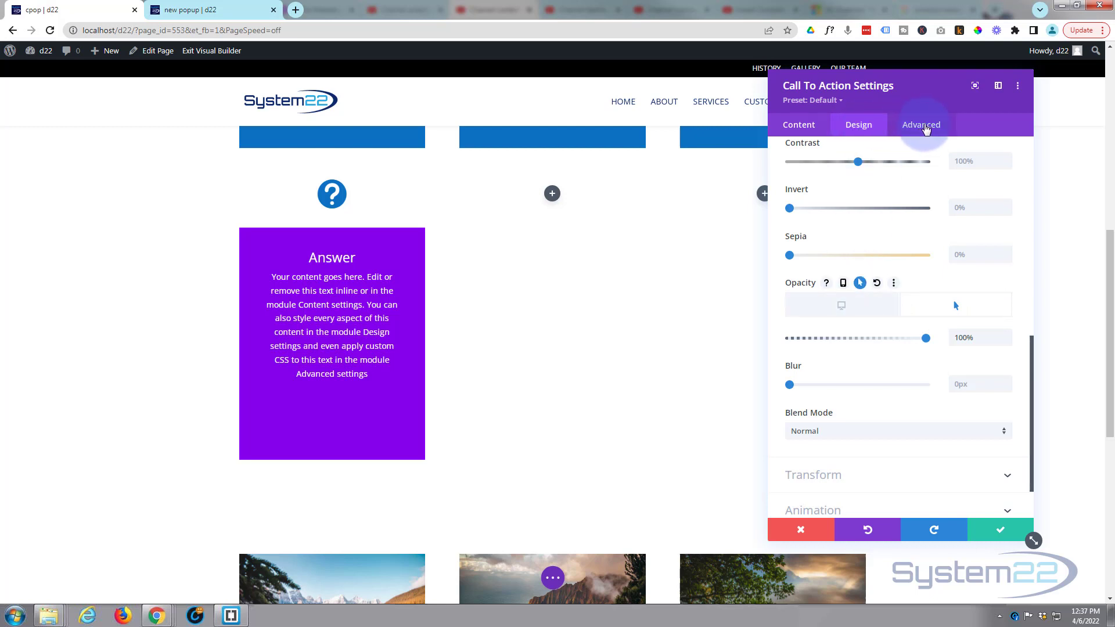
Set the Answer card's Transition Duration to 750ms in the Advanced Transitions settings
{"action": "left_click", "coordinate": [921, 124]}
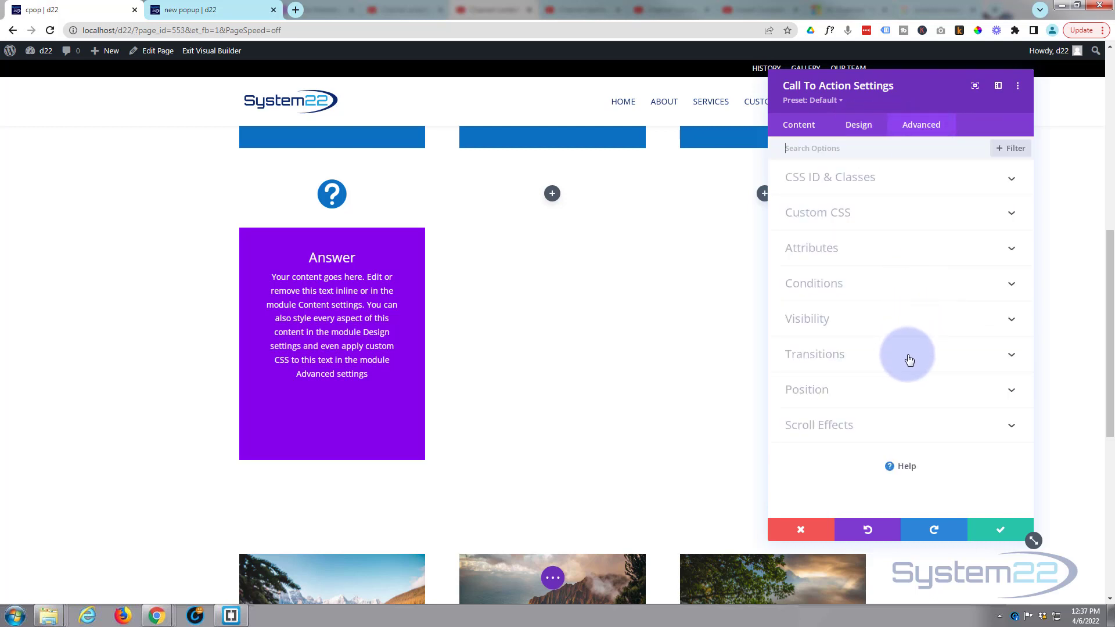
{"action": "left_click", "coordinate": [816, 354]}
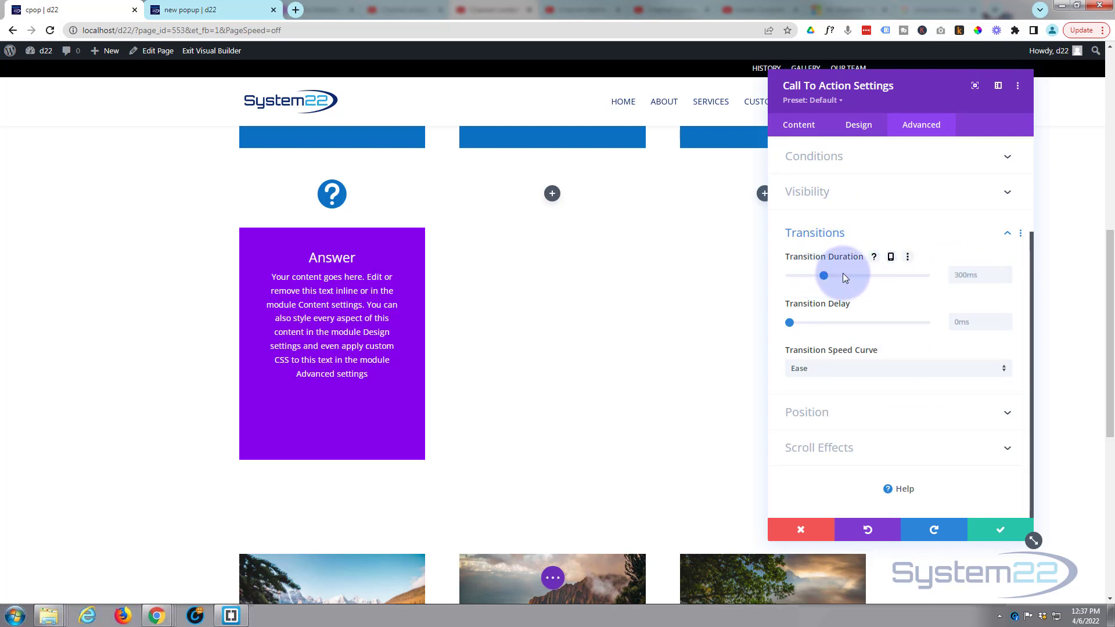
{"action": "left_click_drag", "start_coordinate": [823, 276], "coordinate": [858, 276]}
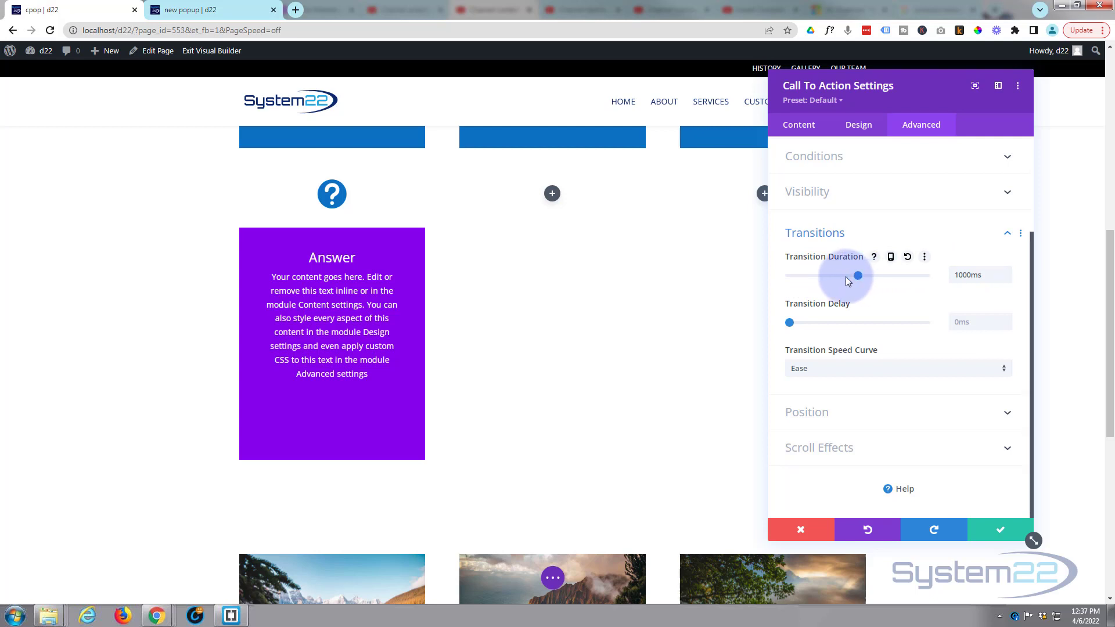
{"action": "mouse_move", "coordinate": [949, 277]}
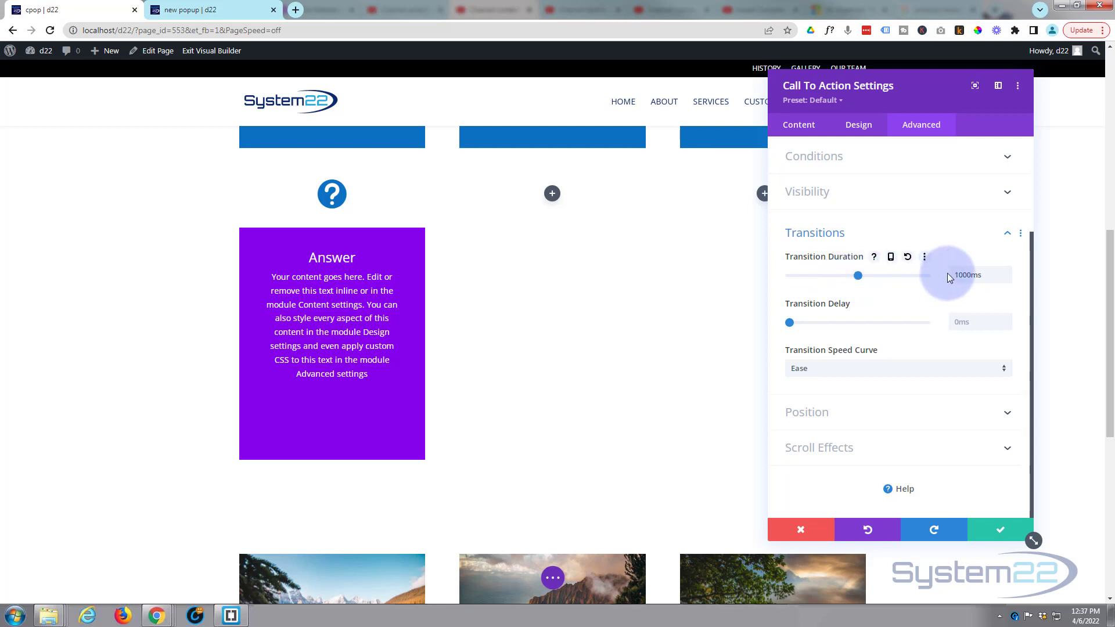
{"action": "left_click", "coordinate": [978, 275]}
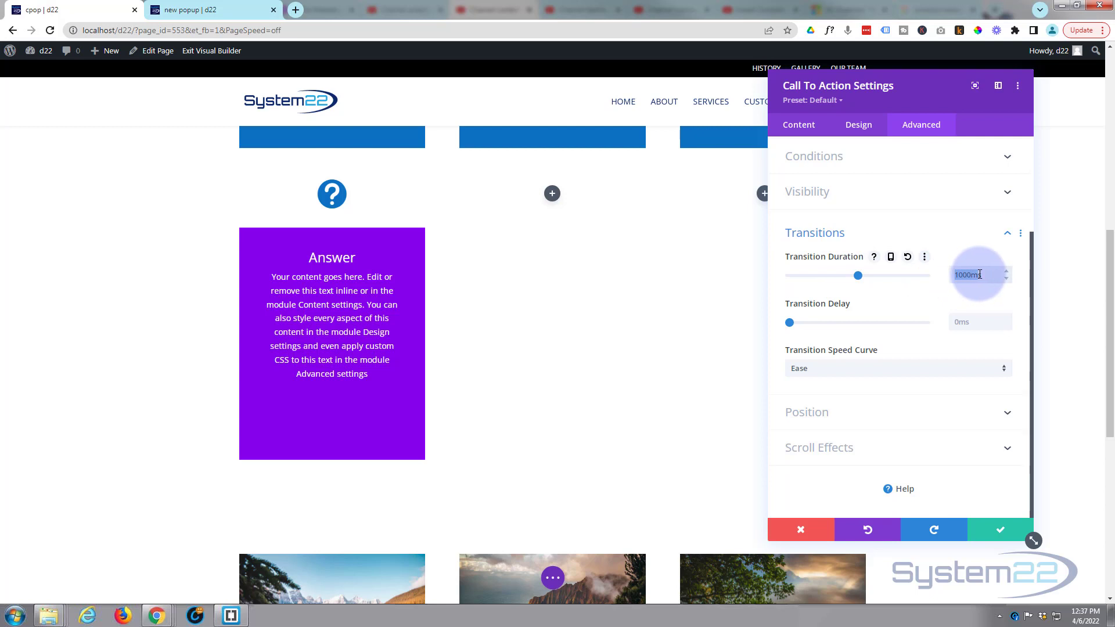
{"action": "type", "text": "7ms"}
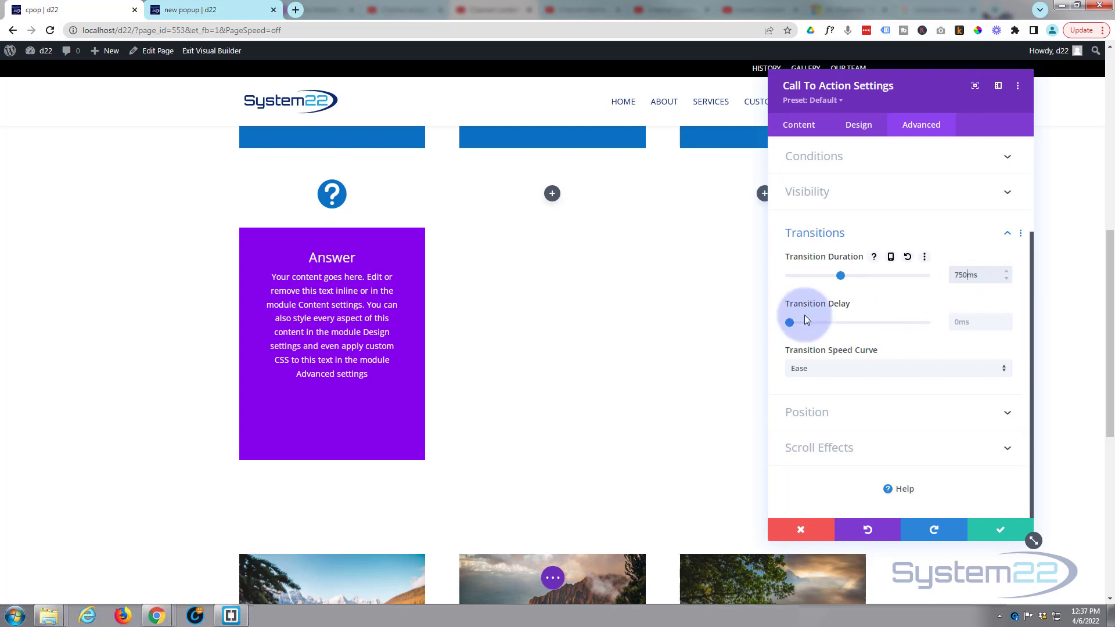
{"action": "mouse_move", "coordinate": [810, 309]}
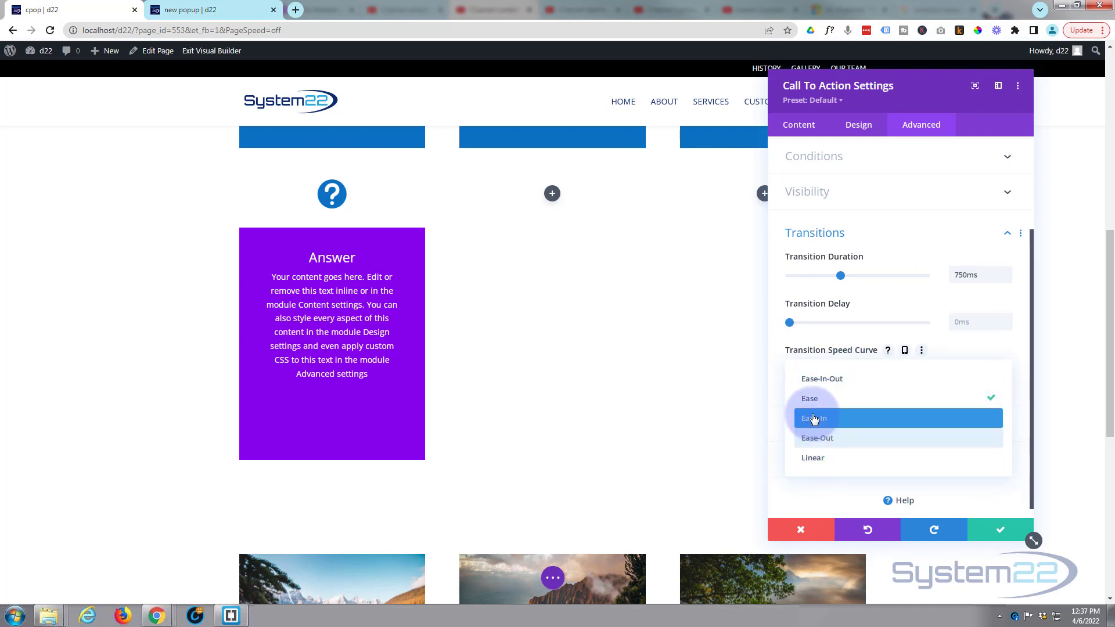
Choose Ease-In-Out as the Answer card's transition speed curve
{"action": "left_click", "coordinate": [809, 399]}
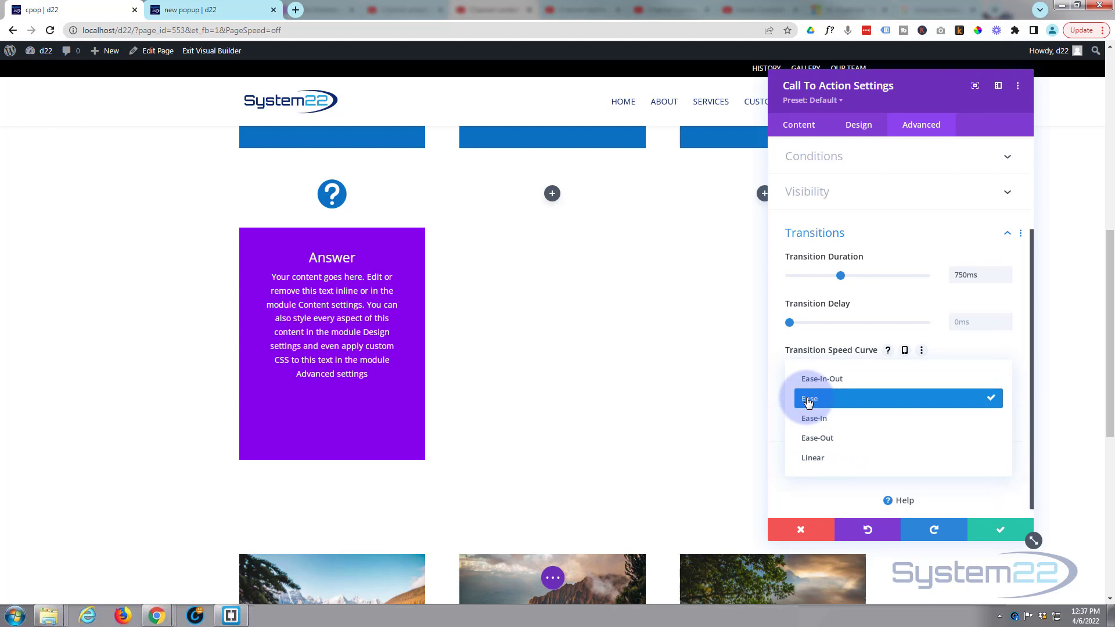
{"action": "left_click", "coordinate": [821, 379]}
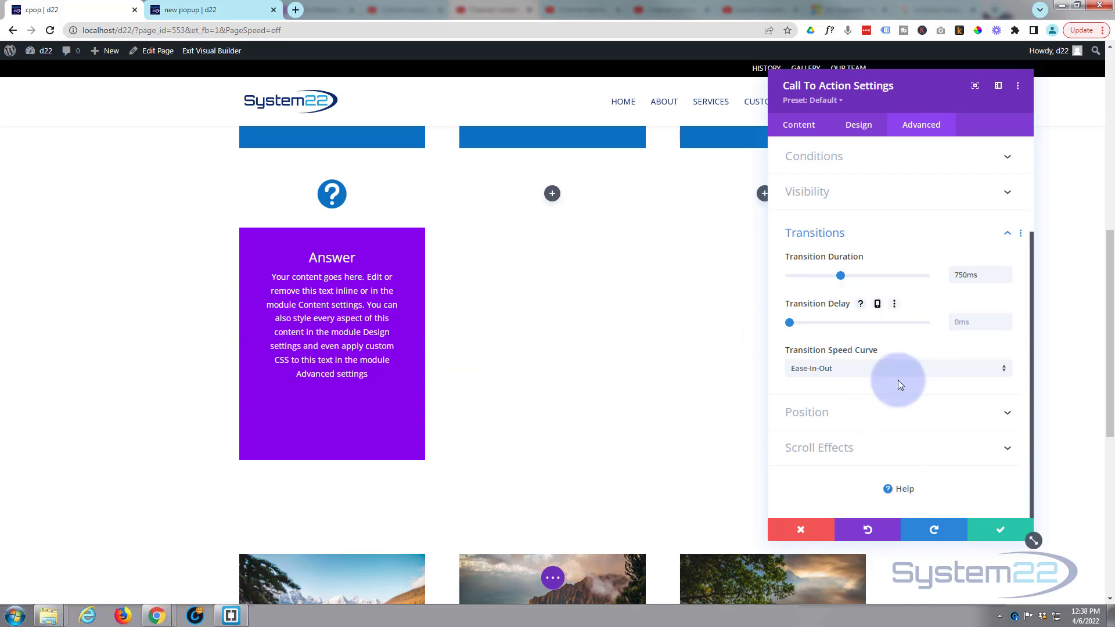
{"action": "left_click", "coordinate": [857, 124]}
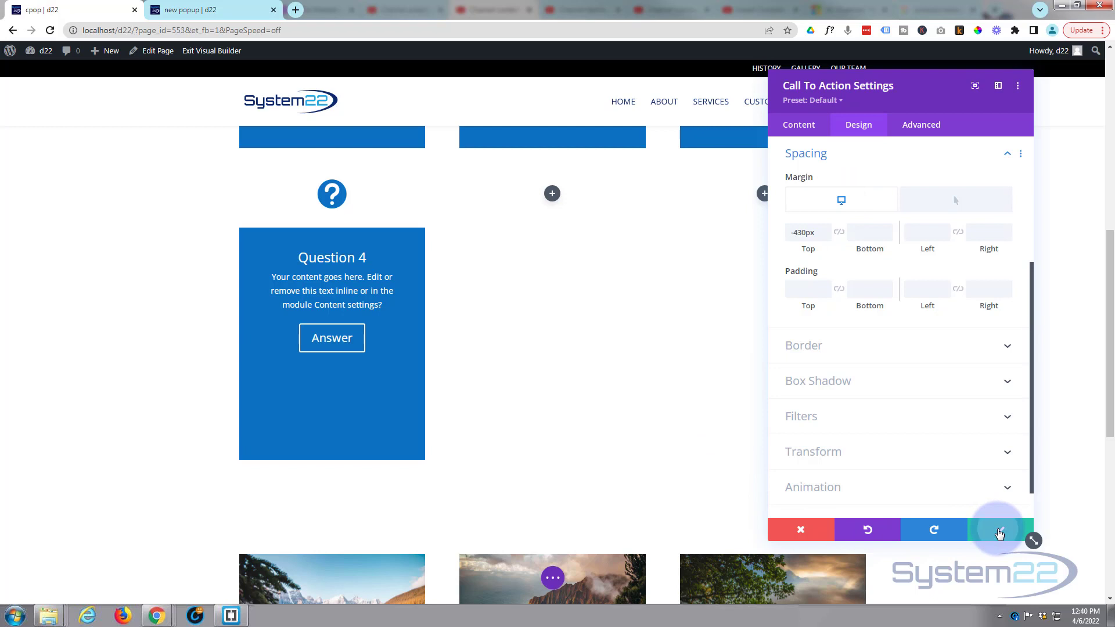
Apply the card settings, save, and exit the Visual Builder to the live page
{"action": "left_click", "coordinate": [1000, 529]}
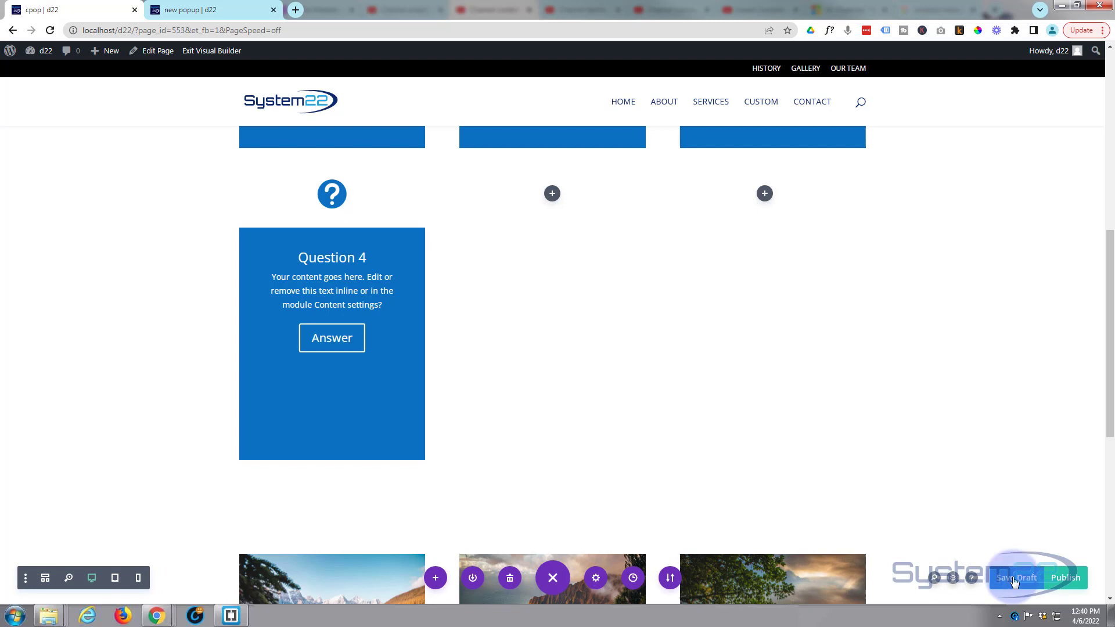
{"action": "mouse_move", "coordinate": [216, 58]}
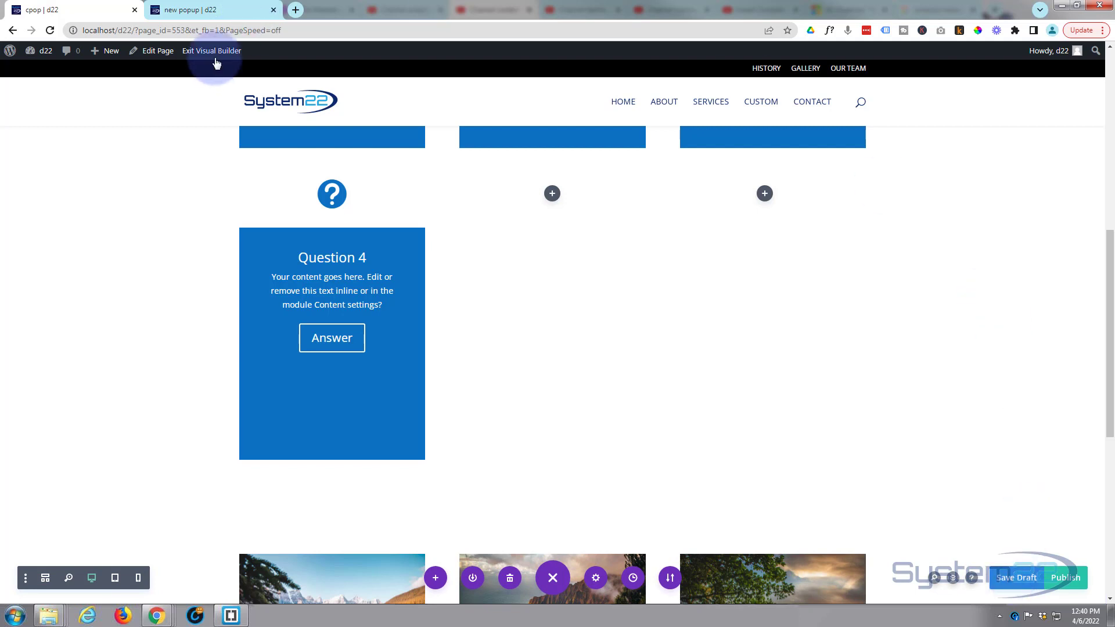
{"action": "left_click", "coordinate": [211, 50]}
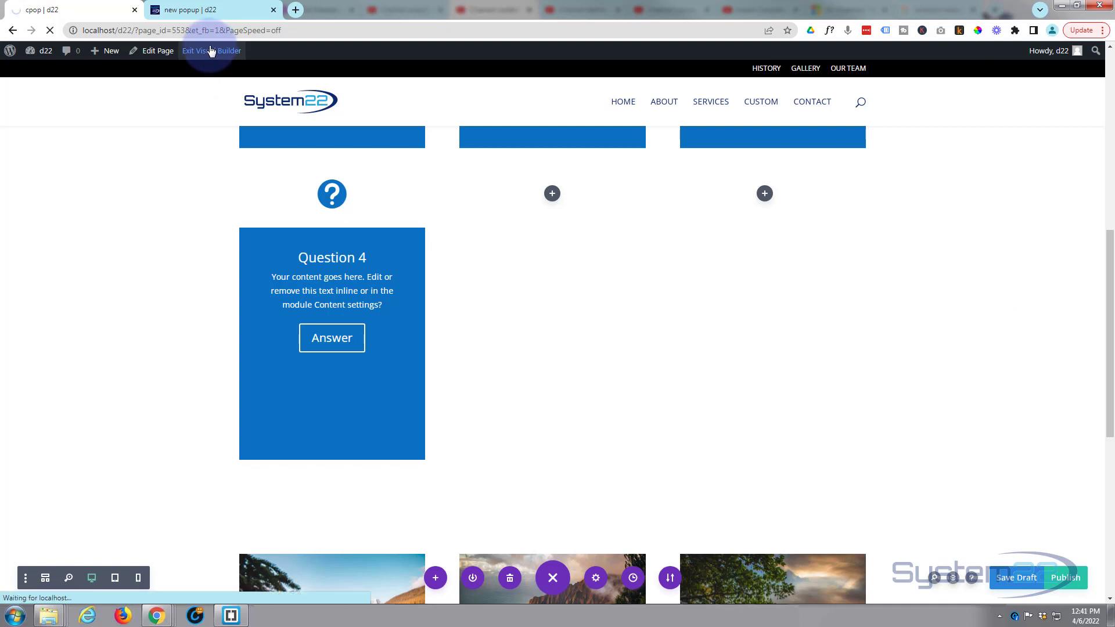
{"action": "left_click", "coordinate": [211, 50]}
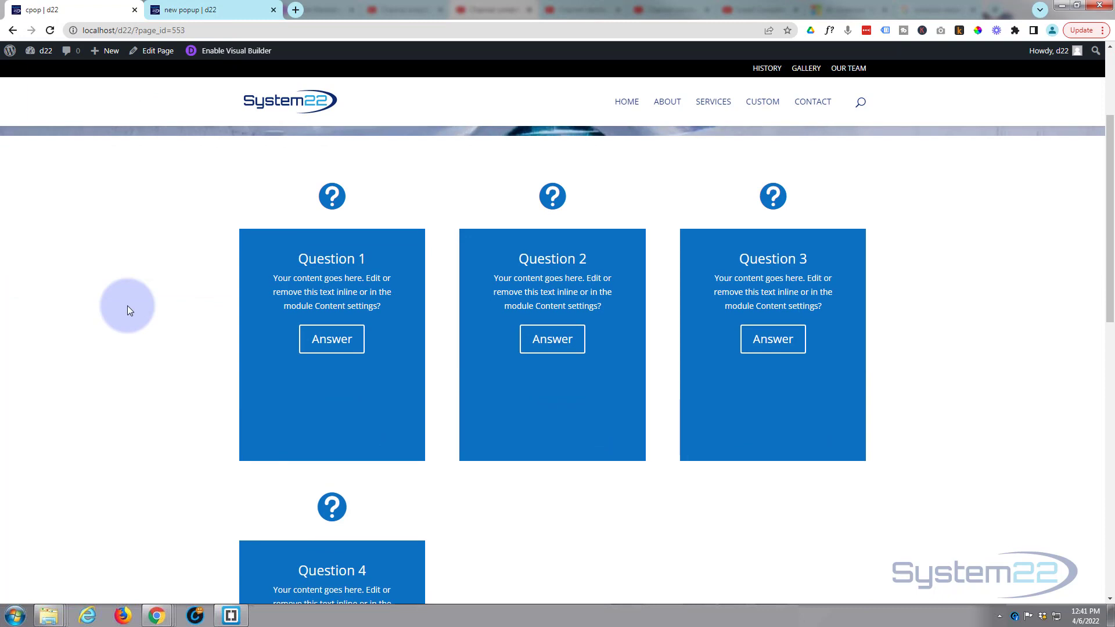
Scroll to Question 4 on the live page and hover it to preview the fade to the Answer card
{"action": "scroll", "scroll_direction": "down", "scroll_amount": 3}
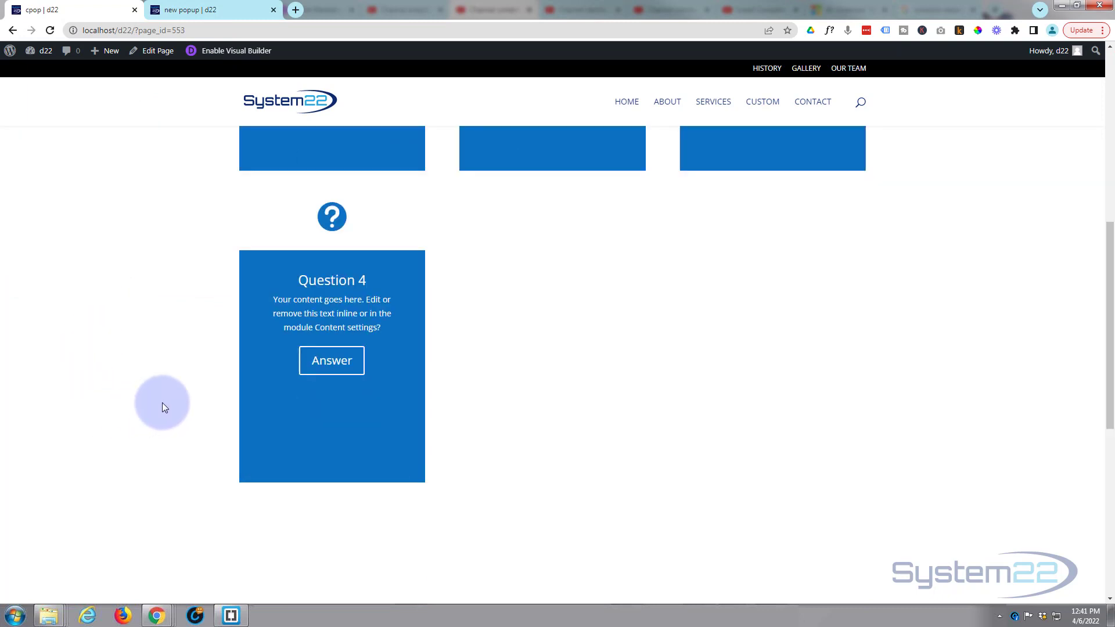
{"action": "left_click", "coordinate": [331, 360]}
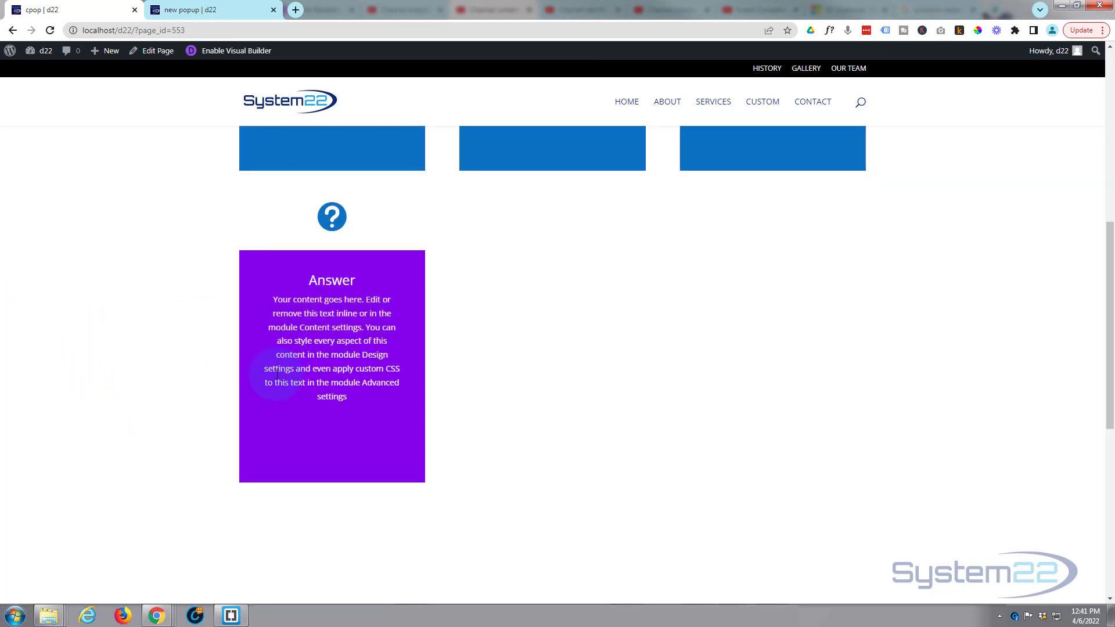
{"action": "mouse_move", "coordinate": [250, 386]}
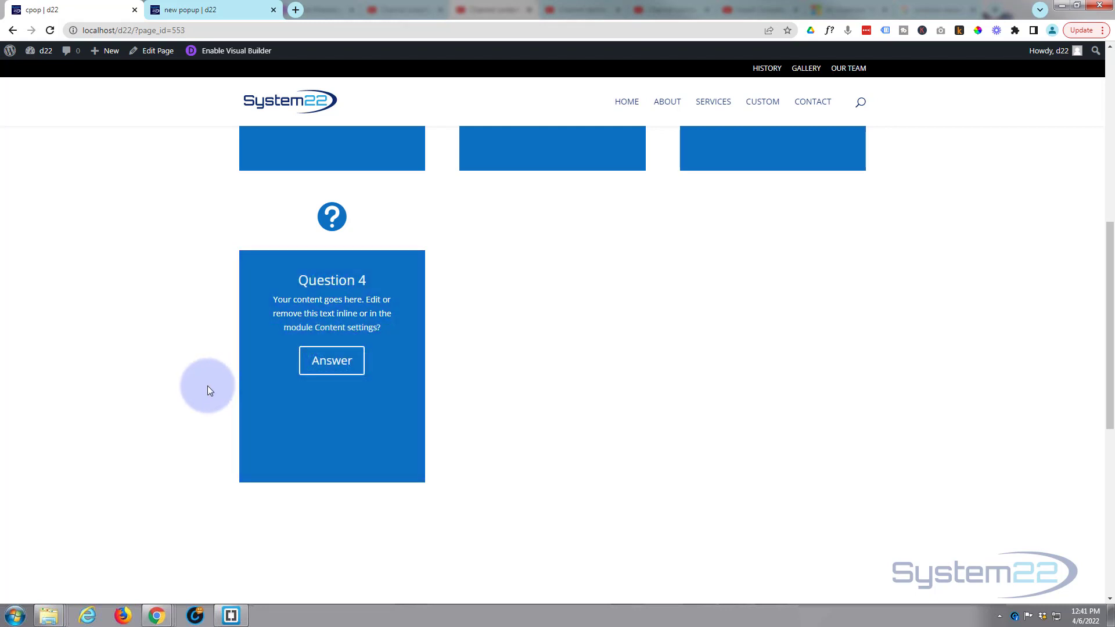
{"action": "mouse_move", "coordinate": [212, 402]}
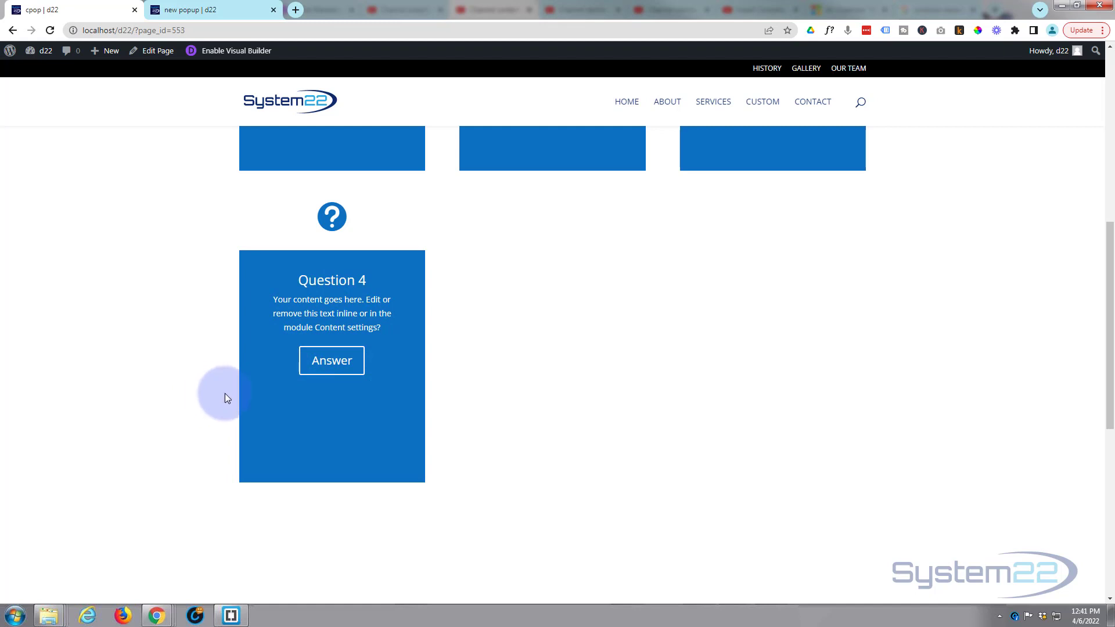
{"action": "left_click", "coordinate": [331, 360]}
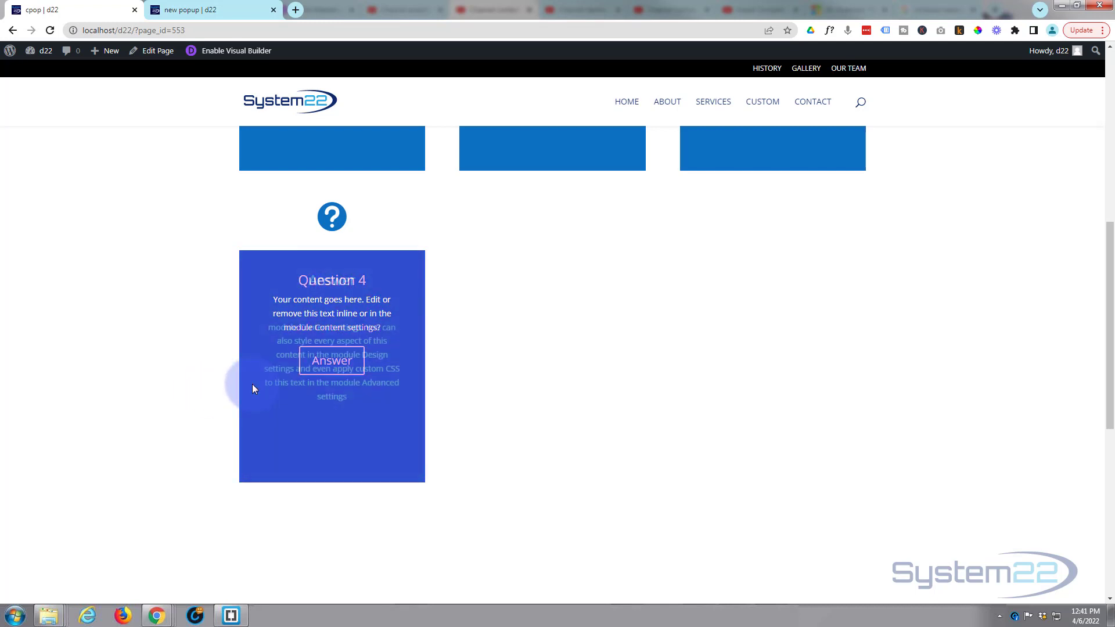
{"action": "left_click", "coordinate": [331, 362]}
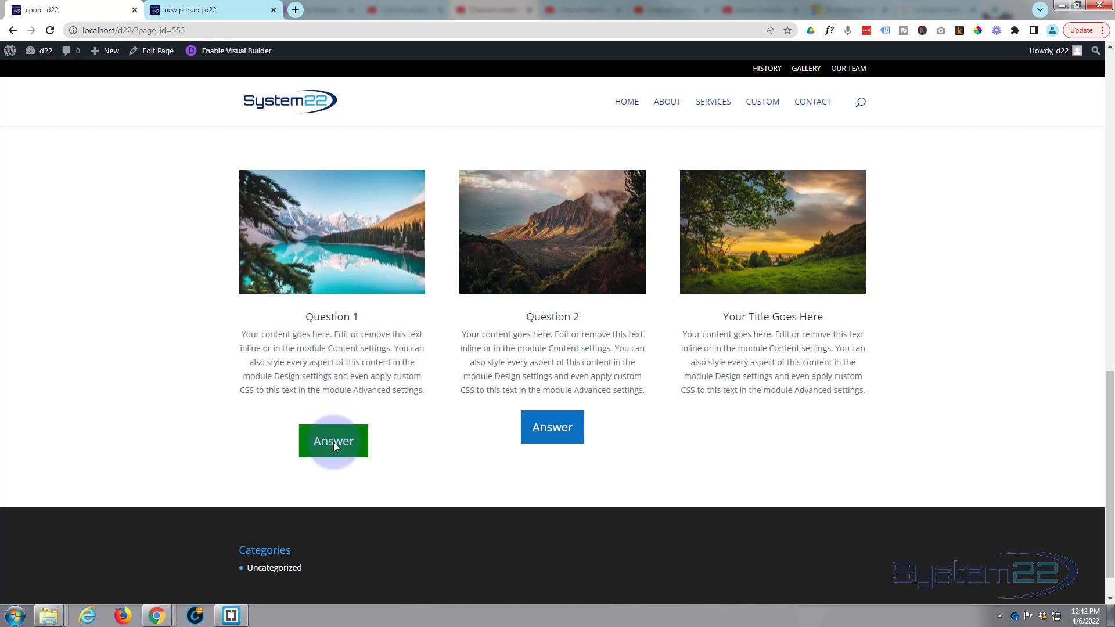
{"action": "left_click", "coordinate": [334, 441]}
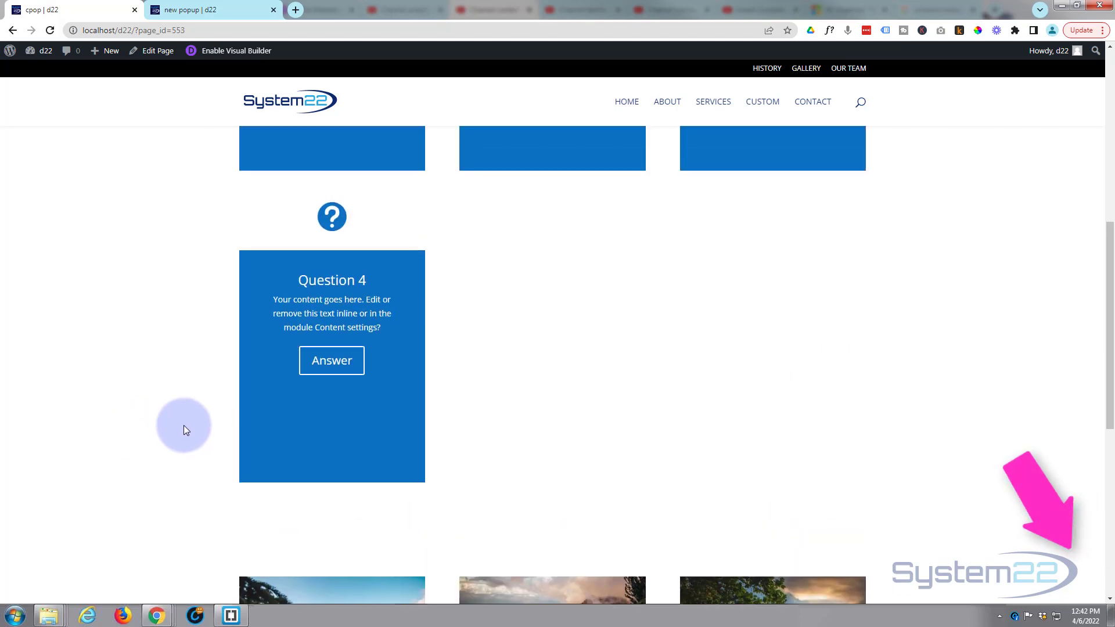
{"action": "left_click", "coordinate": [331, 360]}
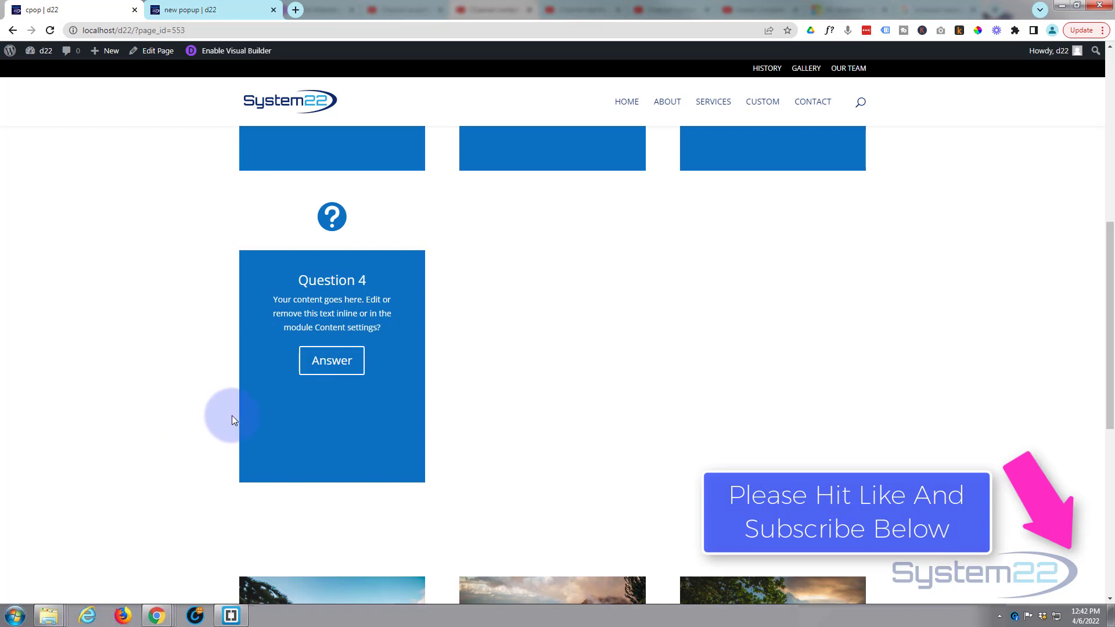
{"action": "left_click", "coordinate": [331, 361]}
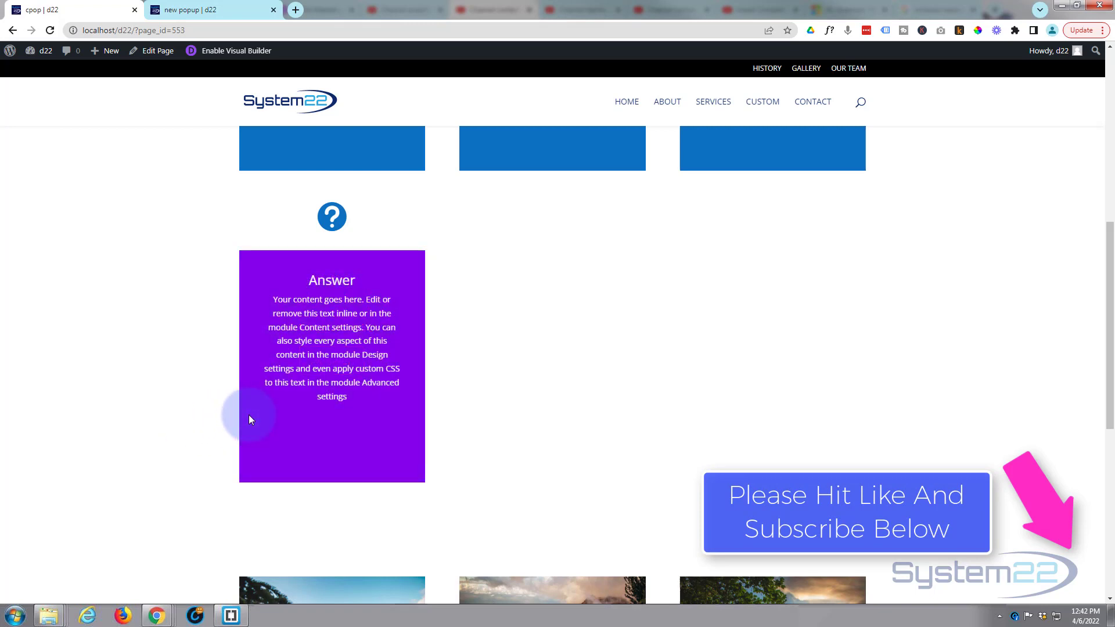